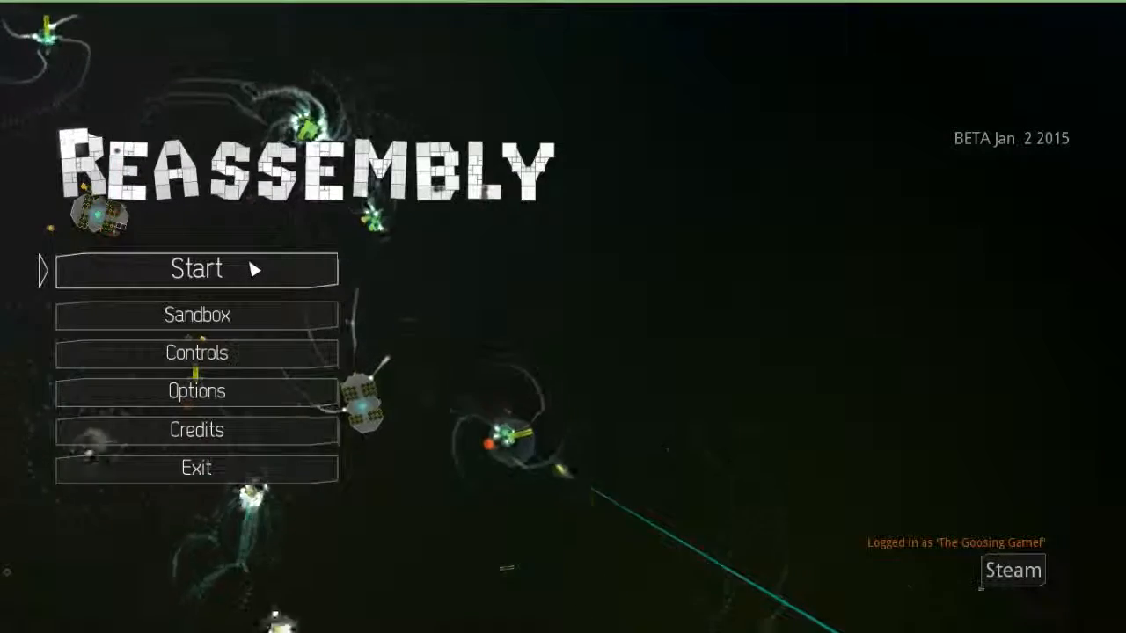
Step: Load the saved game from the title screen's Start button
{"action": "left_click", "coordinate": [196, 269]}
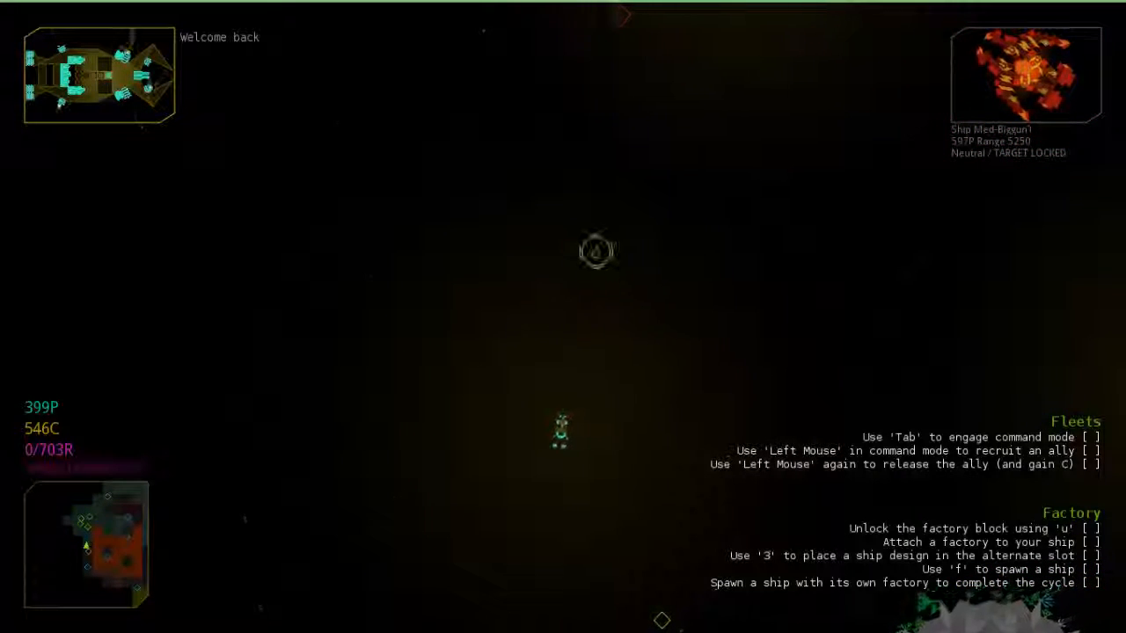
Step: Engage fleet command mode briefly, then return to piloting the ship
{"action": "key", "text": "Tab"}
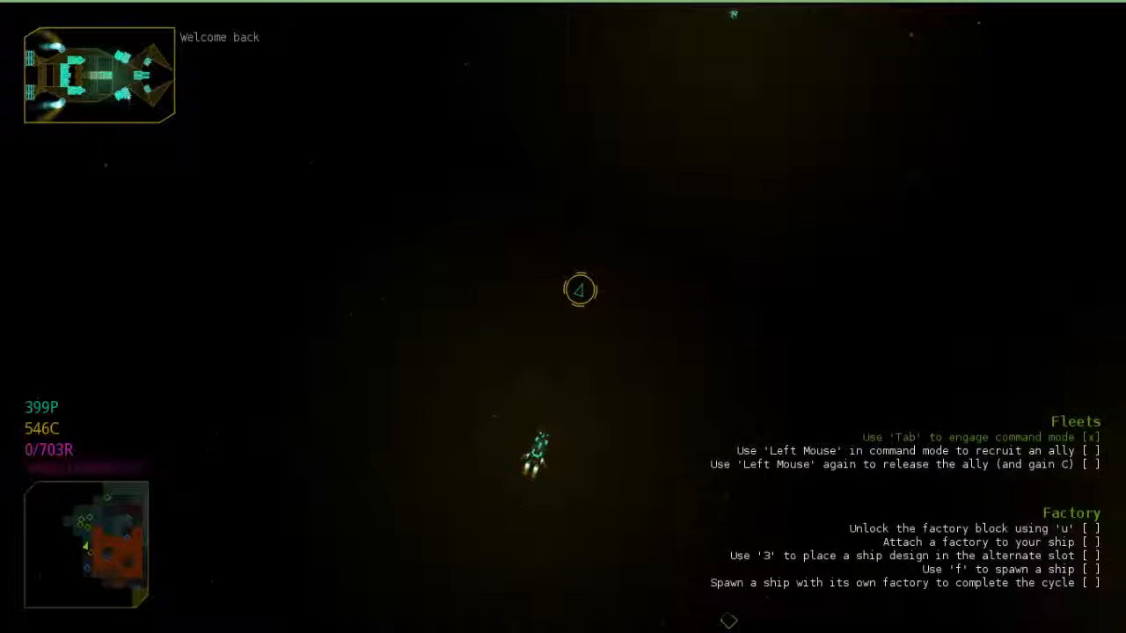
{"action": "key", "text": "Tab"}
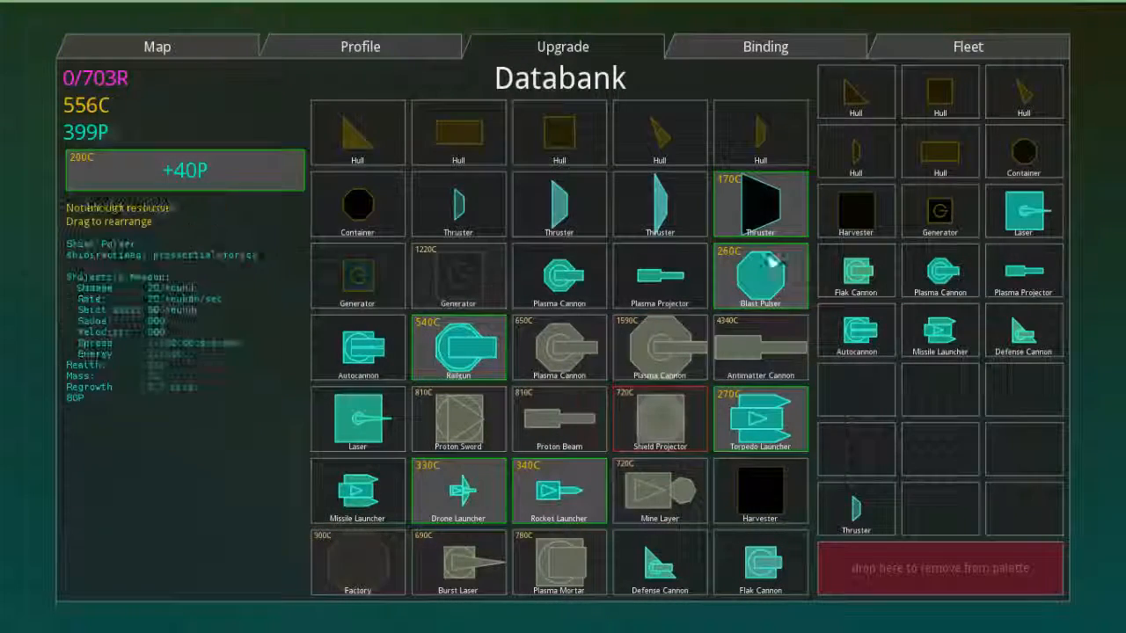
{"action": "mouse_move", "coordinate": [458, 491]}
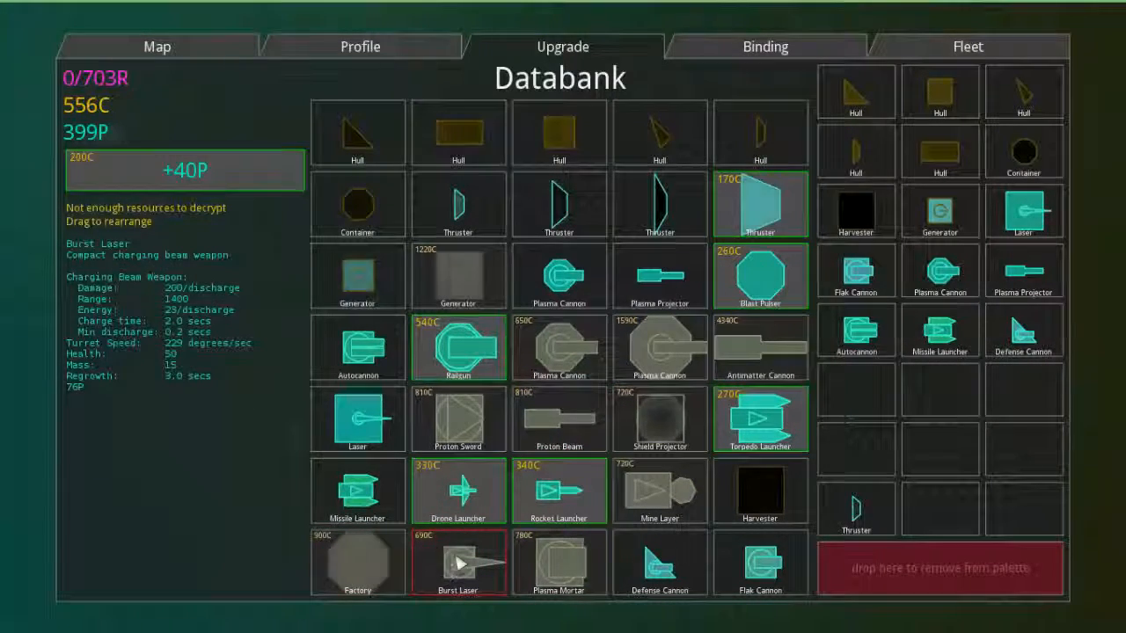
{"action": "left_click", "coordinate": [359, 46]}
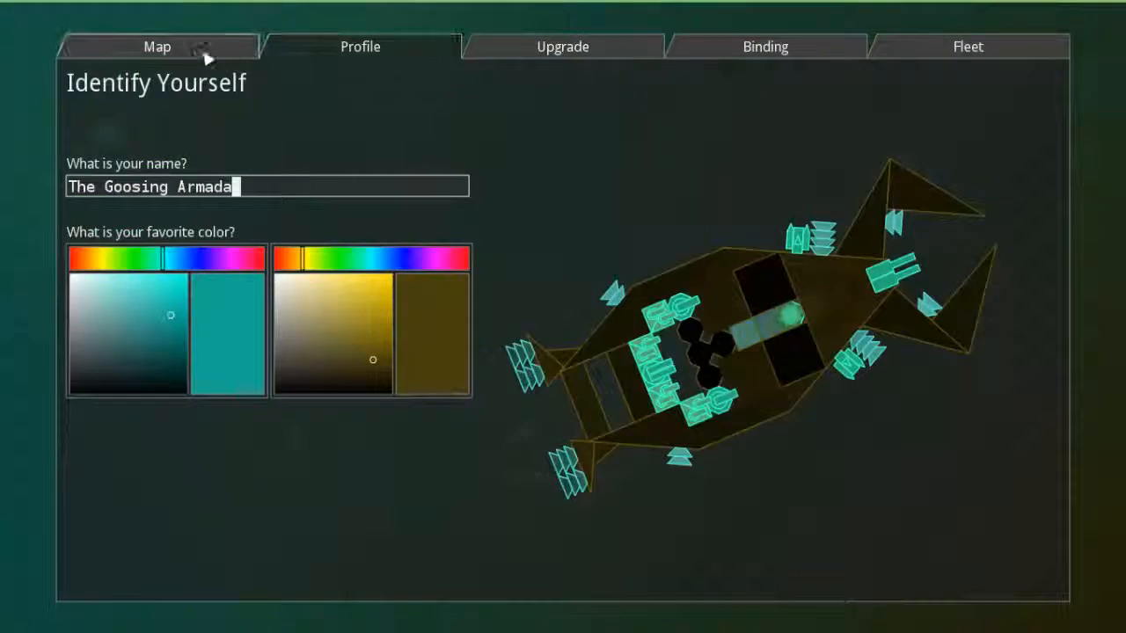
{"action": "left_click", "coordinate": [562, 46]}
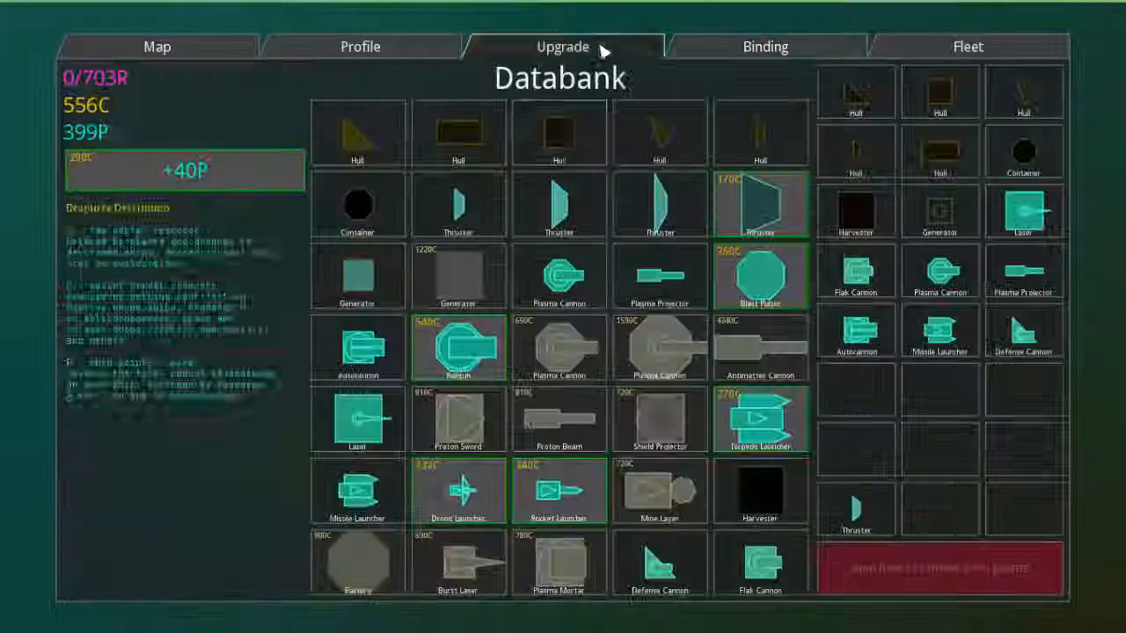
{"action": "left_click", "coordinate": [359, 45]}
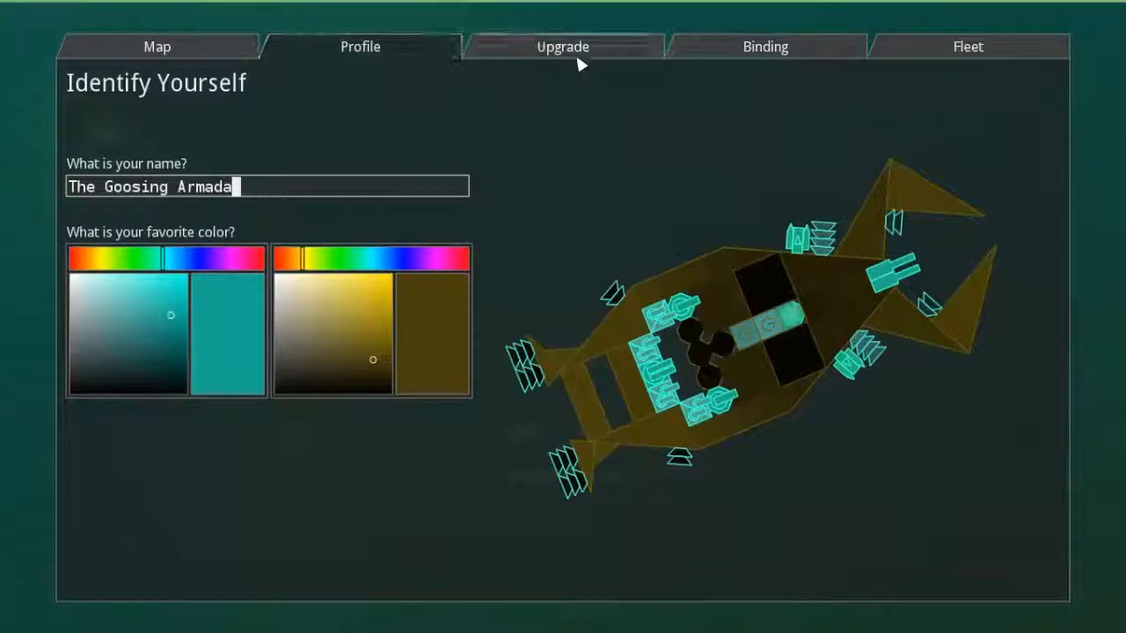
{"action": "left_click", "coordinate": [967, 46]}
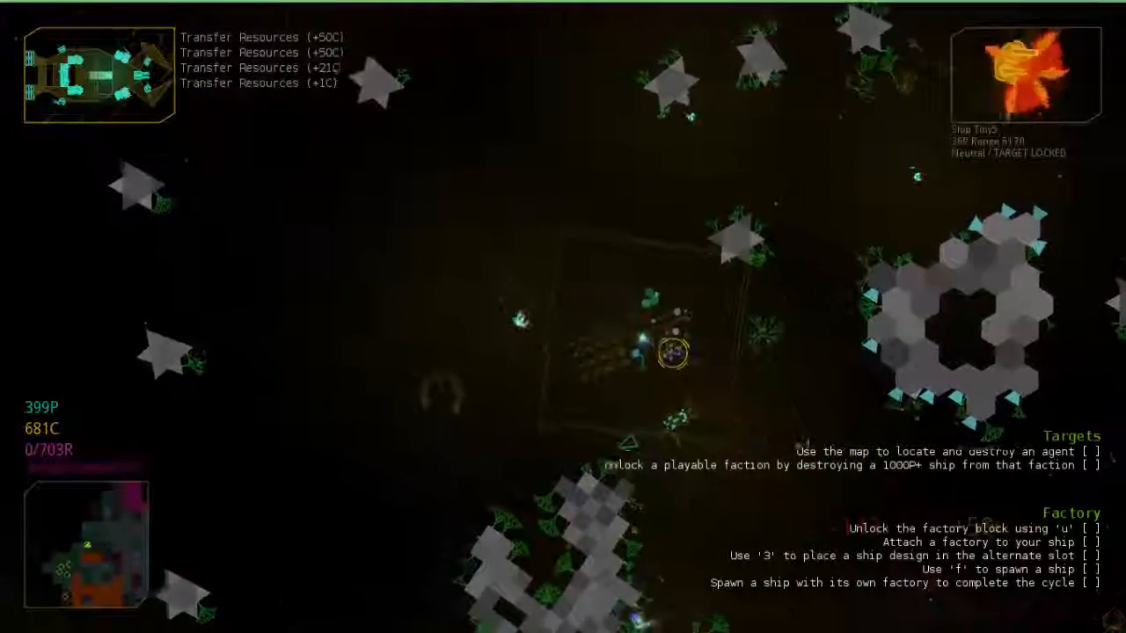
Step: Bring up the upgrade databank after transferring resources to allies (681 C)
{"action": "key", "text": "u"}
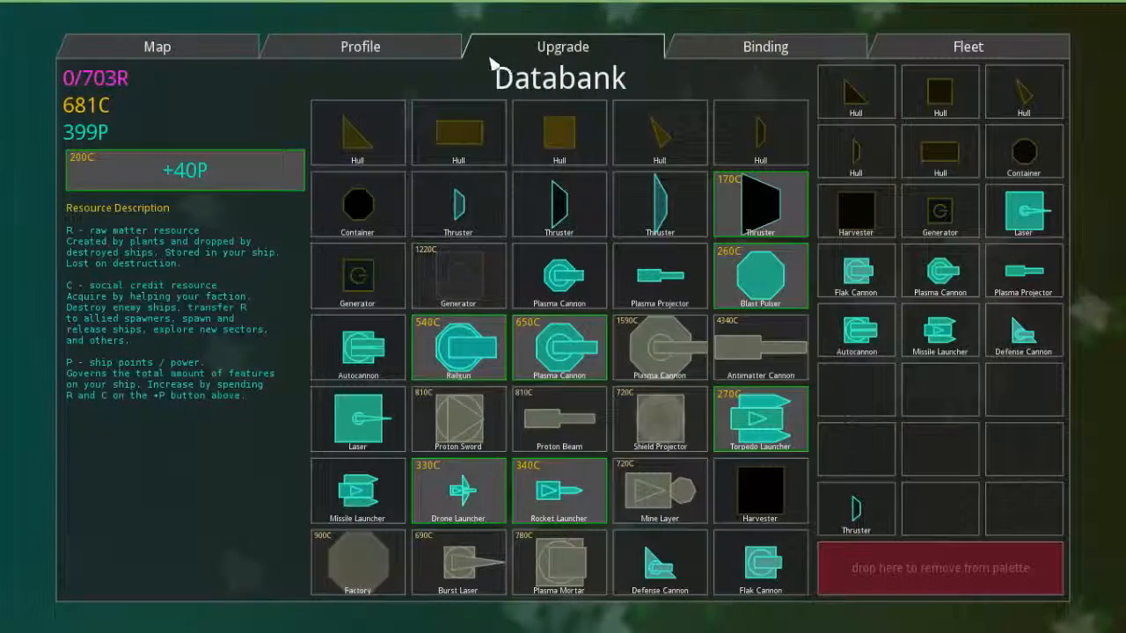
Step: Switch to the weapon bindings page for the ship
{"action": "left_click", "coordinate": [967, 46]}
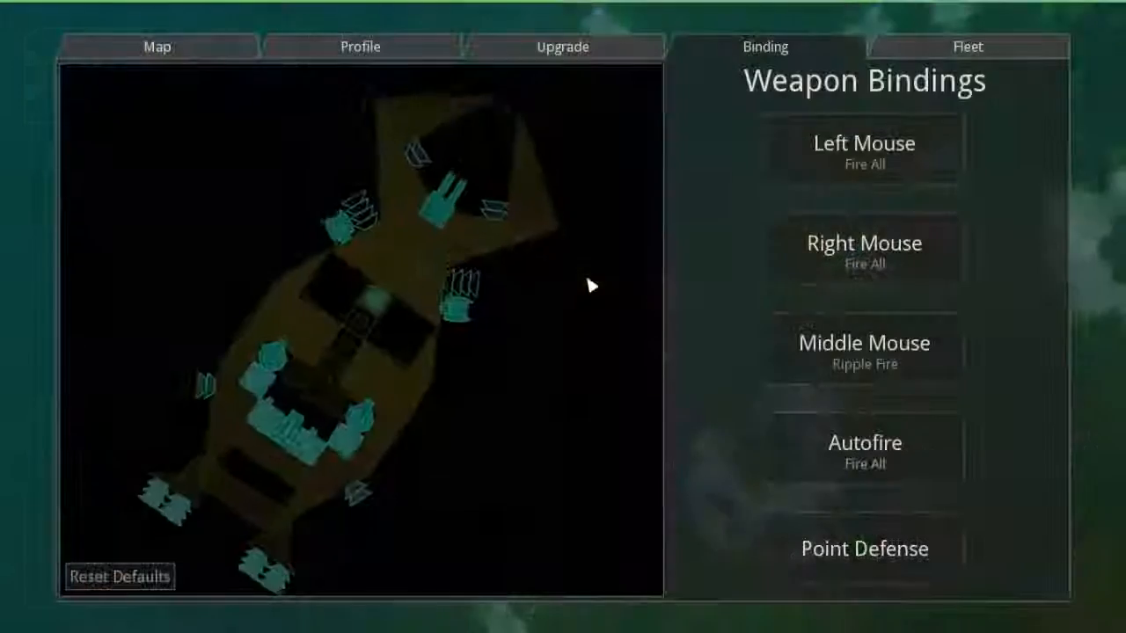
Step: Leave the bindings and key reference, resume from pause and enter the ship editor
{"action": "left_click", "coordinate": [561, 47]}
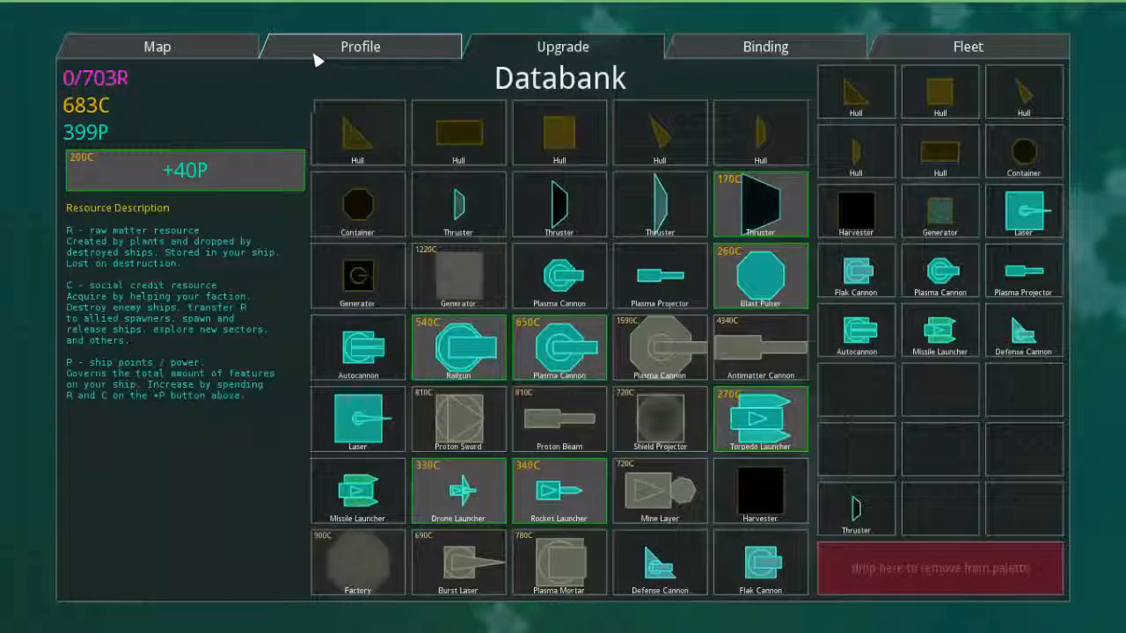
{"action": "left_click", "coordinate": [157, 46]}
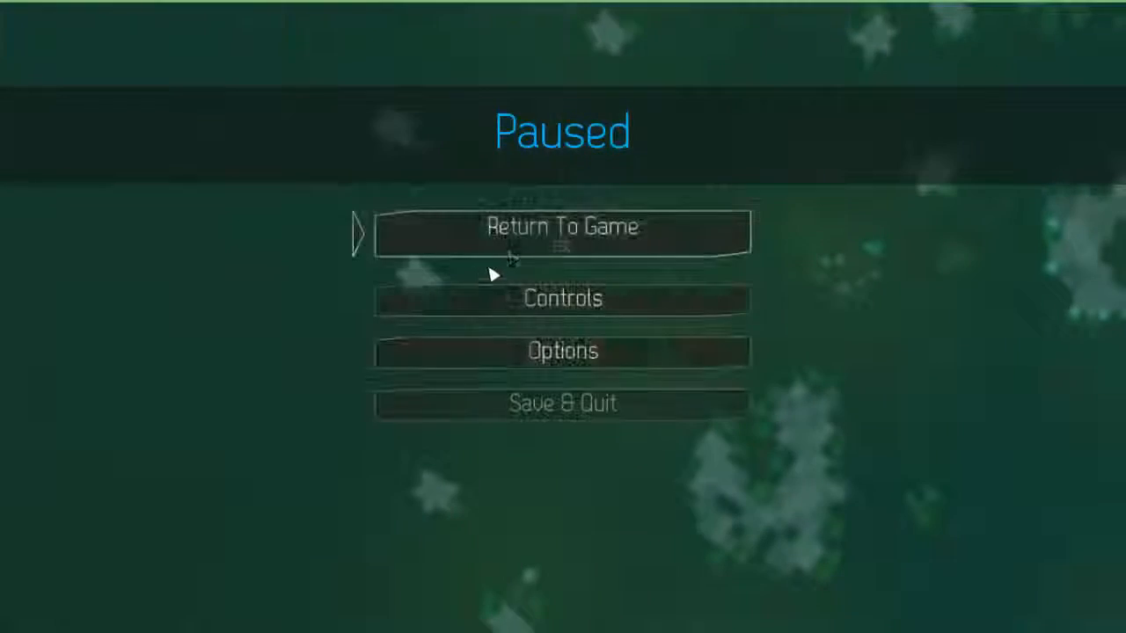
{"action": "left_click", "coordinate": [562, 298]}
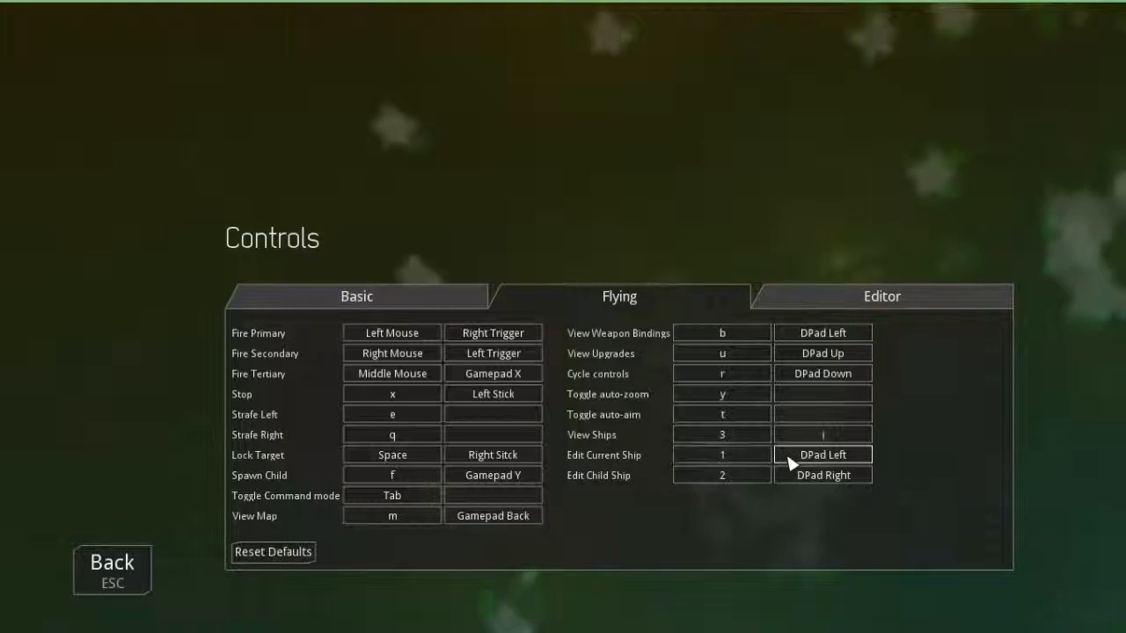
{"action": "left_click", "coordinate": [111, 570]}
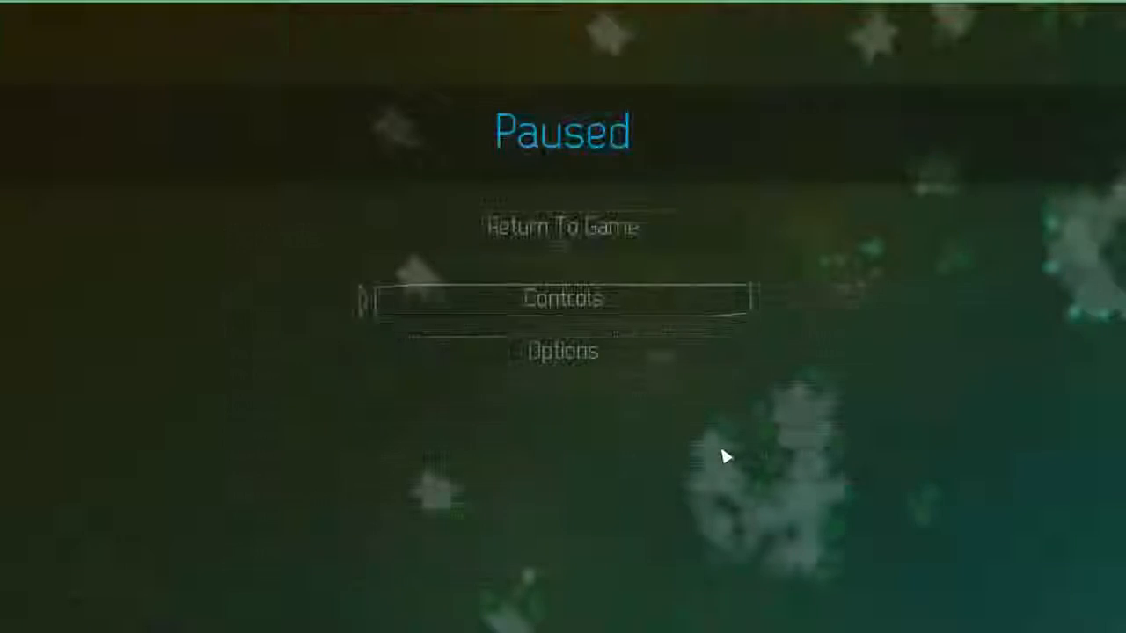
{"action": "left_click", "coordinate": [562, 226]}
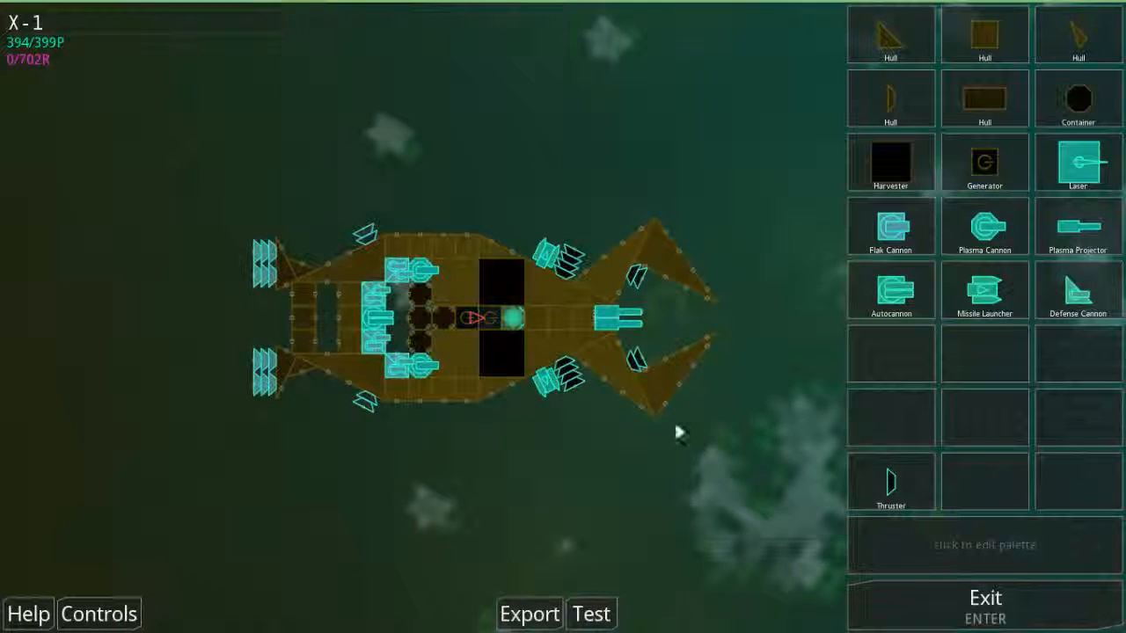
{"action": "mouse_move", "coordinate": [889, 479]}
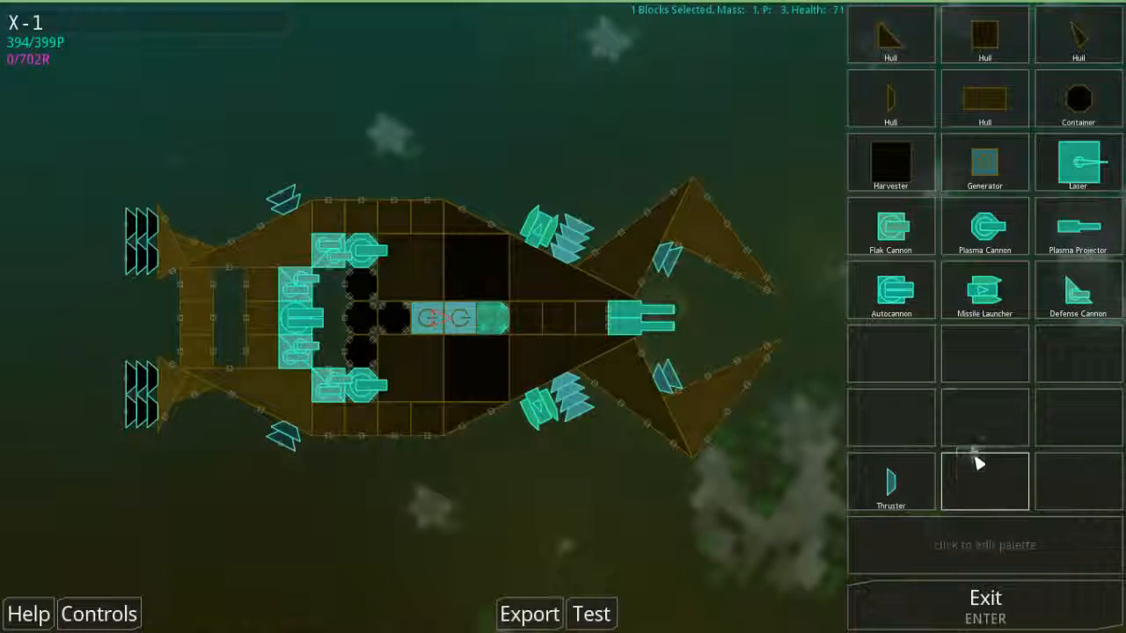
{"action": "mouse_move", "coordinate": [889, 479]}
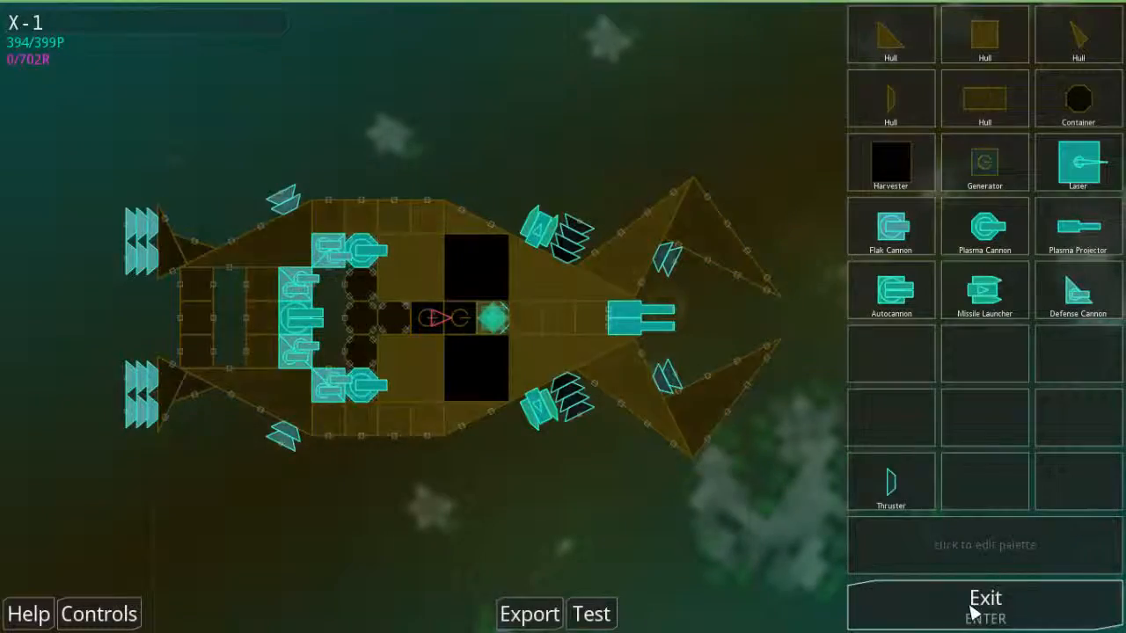
{"action": "left_click", "coordinate": [984, 598]}
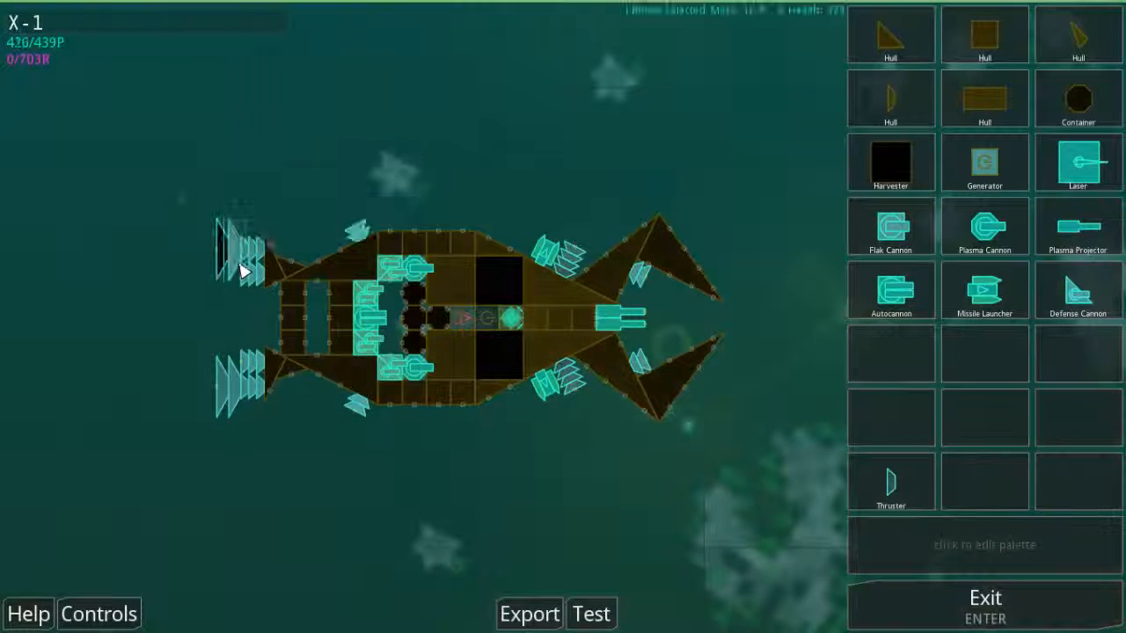
Step: Reseat a rear thruster on the X-1's tail and exit the design
{"action": "left_click", "coordinate": [224, 291]}
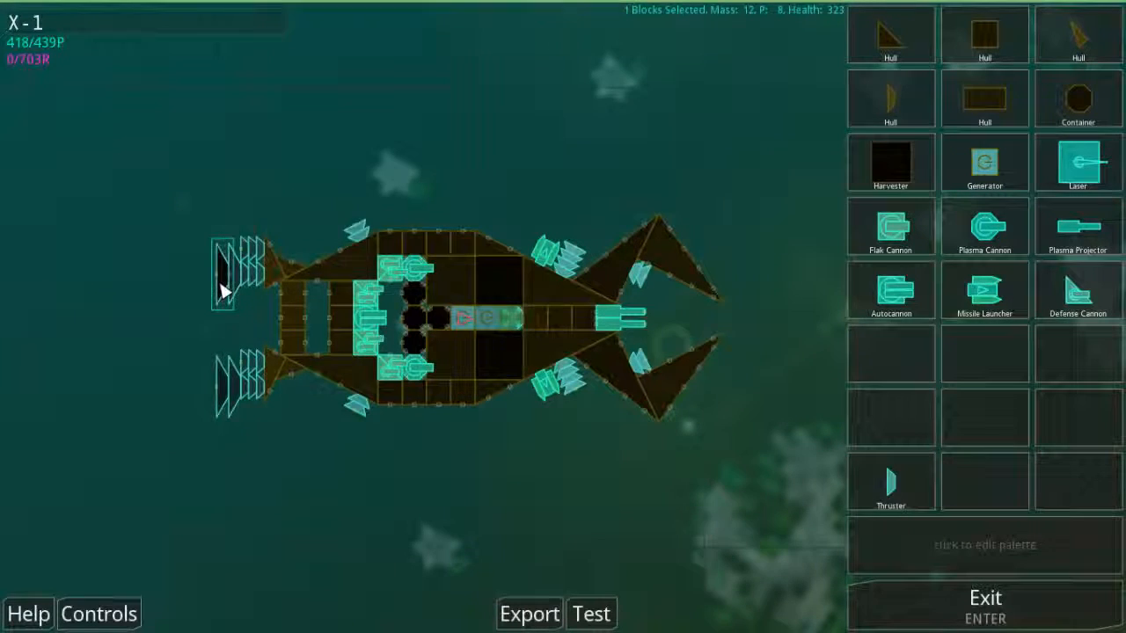
{"action": "left_click", "coordinate": [237, 369]}
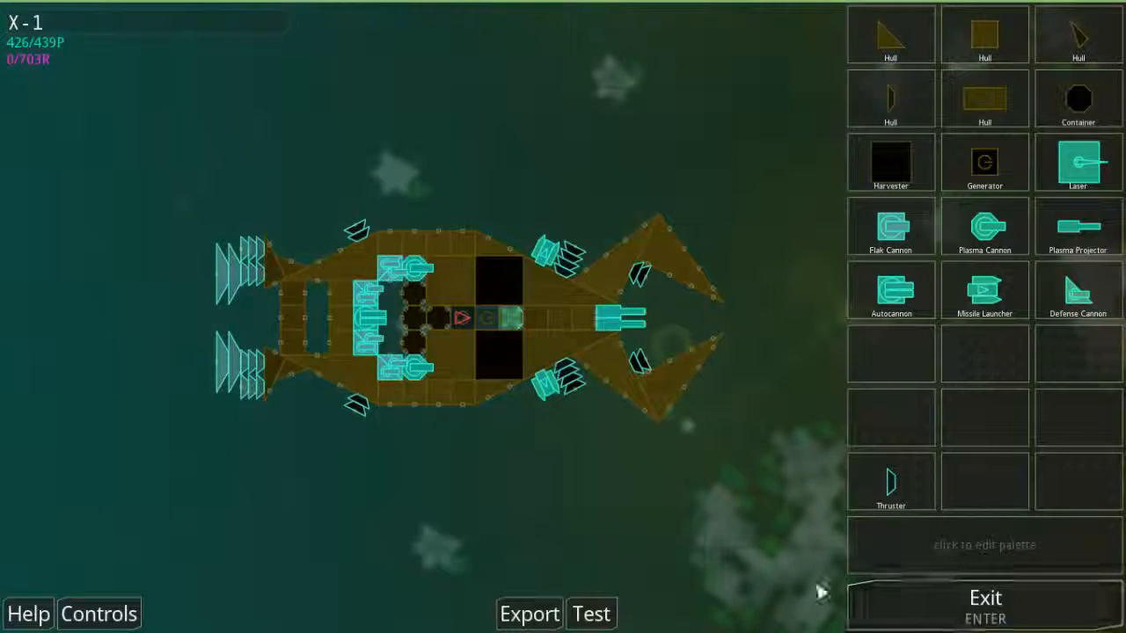
{"action": "left_click", "coordinate": [984, 598]}
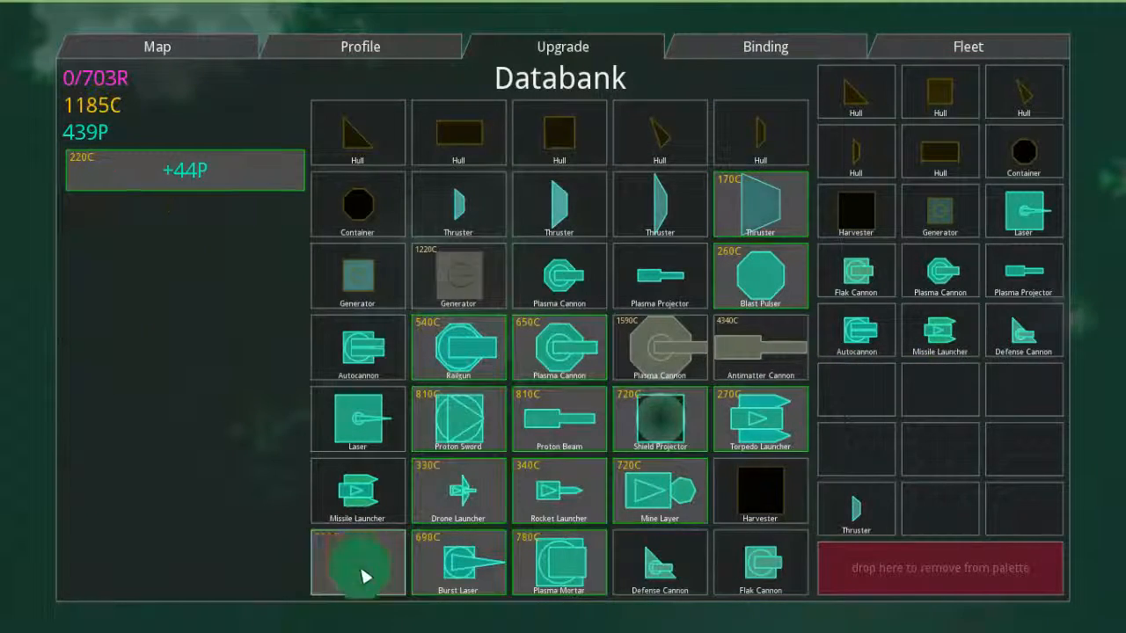
Step: Unlock the Factory block and purchase the permanent +44 P upgrade
{"action": "left_click", "coordinate": [458, 563]}
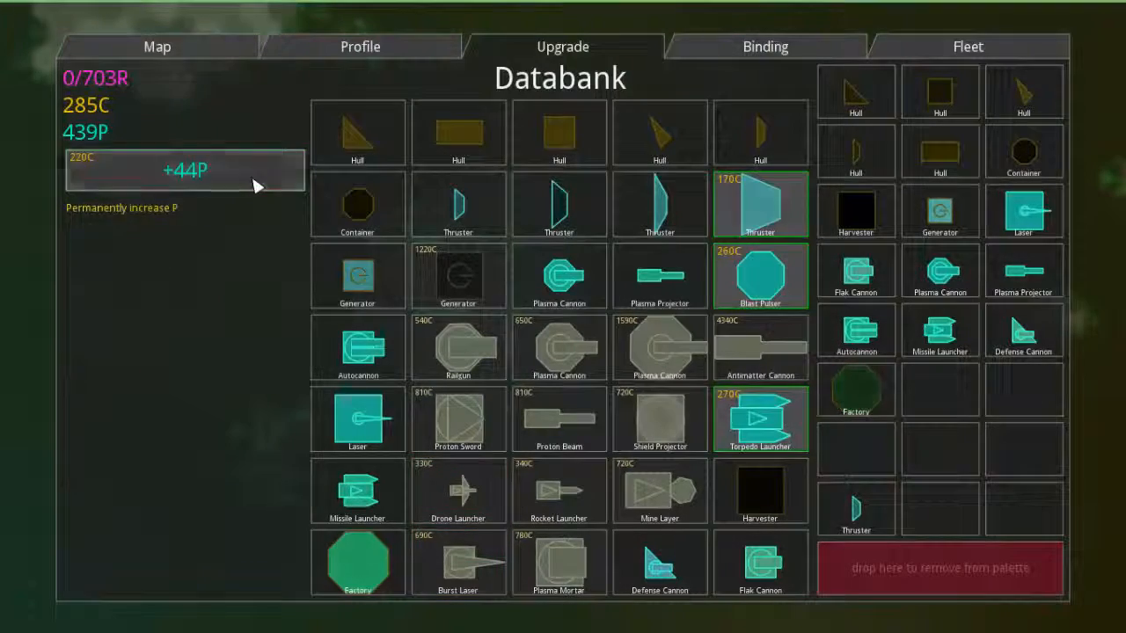
{"action": "left_click", "coordinate": [158, 46]}
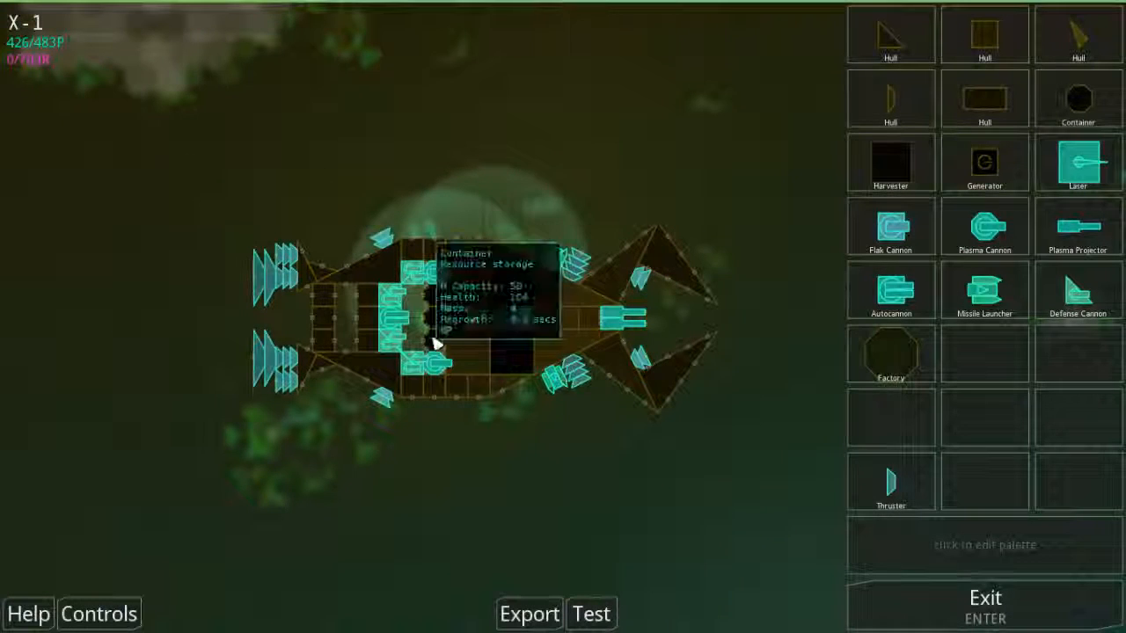
Step: Pick the container block off the ship to begin stripping it to the core
{"action": "left_click", "coordinate": [890, 355]}
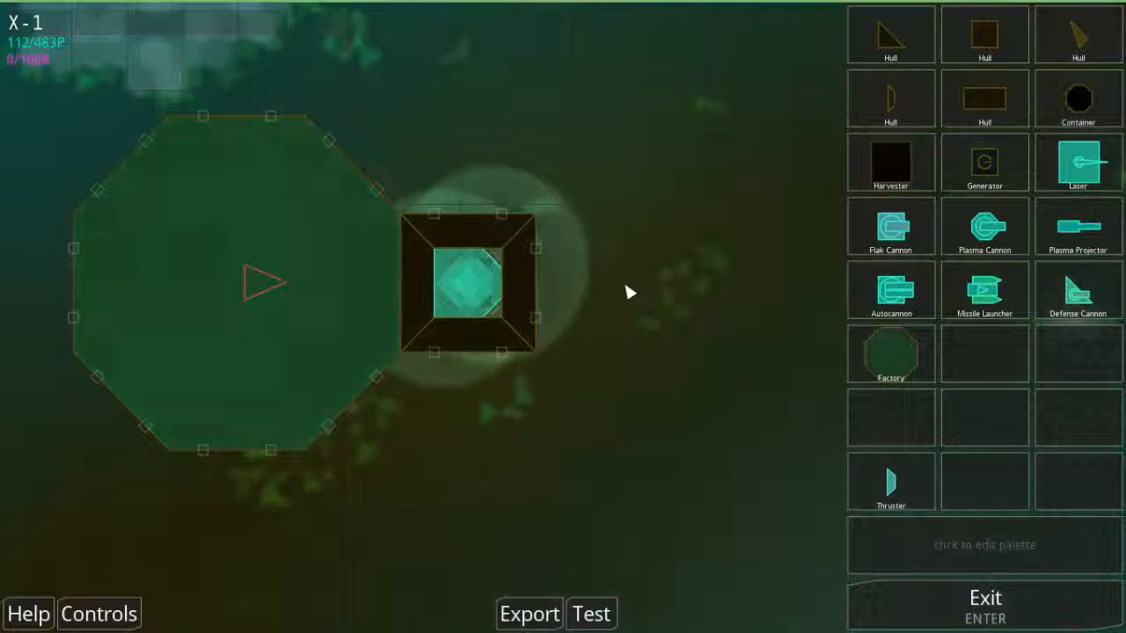
{"action": "mouse_move", "coordinate": [890, 167]}
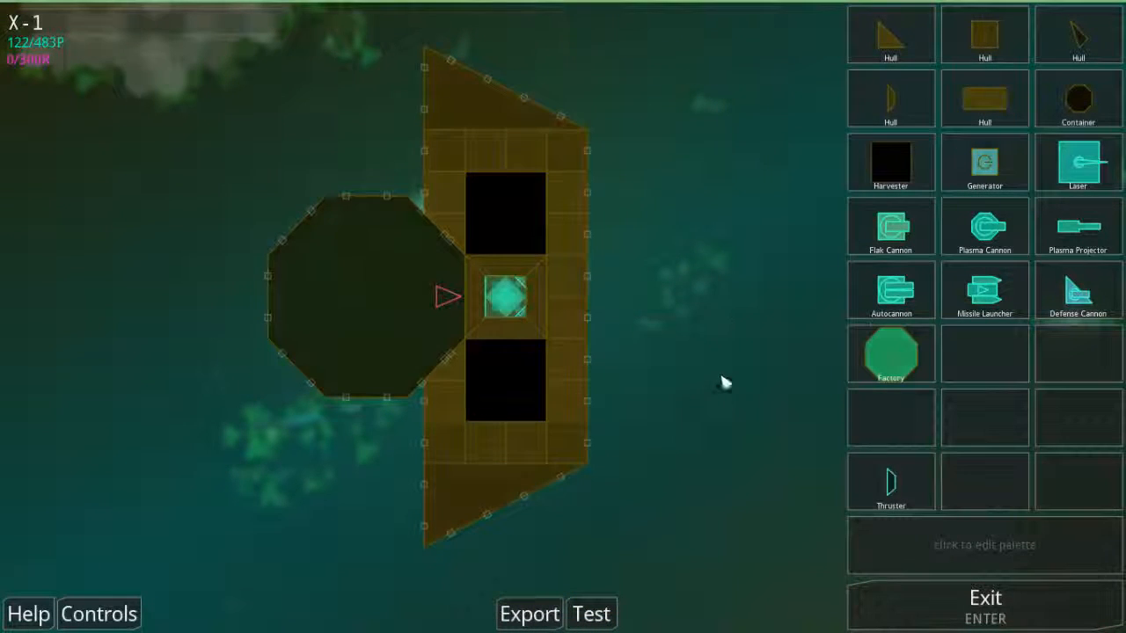
{"action": "mouse_move", "coordinate": [984, 33]}
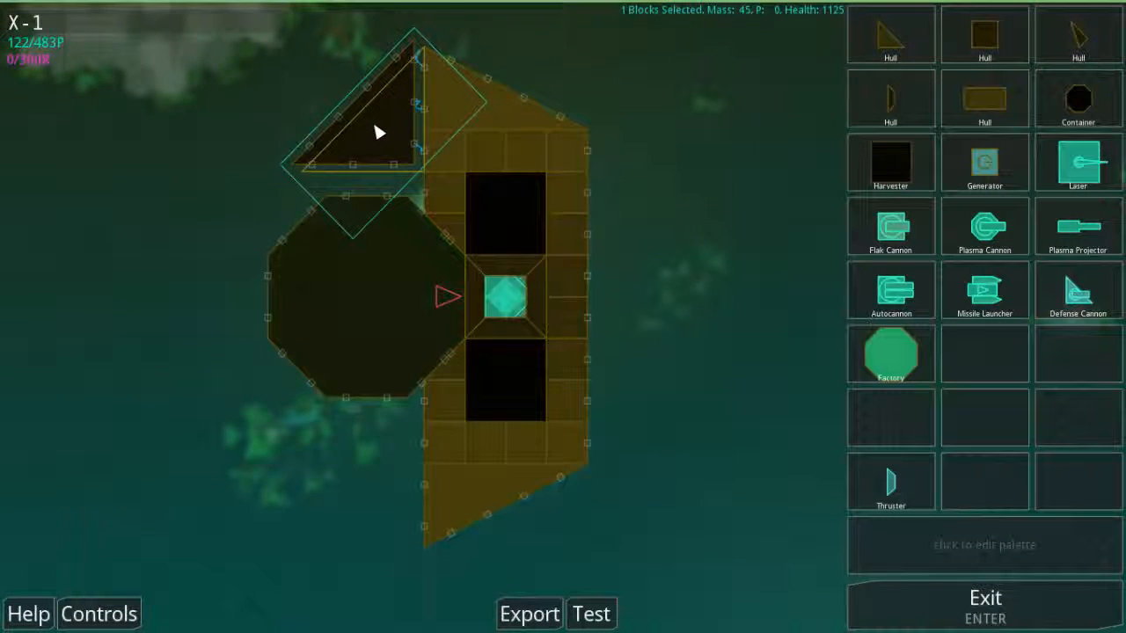
Step: Attach a triangular hull piece from the palette above the octagonal block
{"action": "left_click_drag", "start_coordinate": [379, 132], "coordinate": [343, 492]}
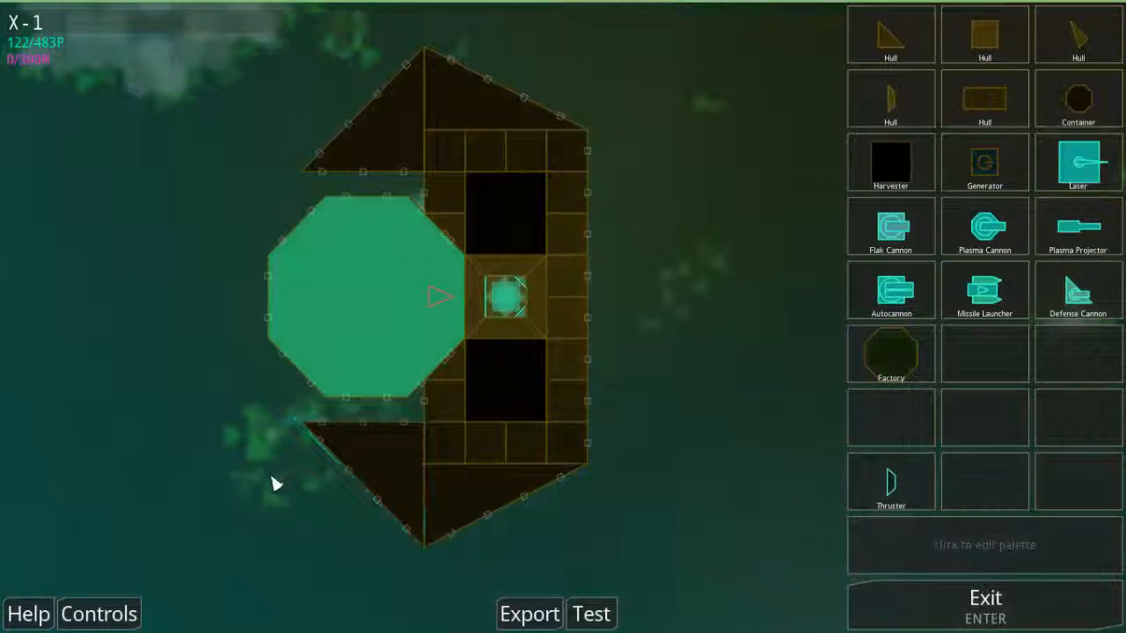
{"action": "mouse_move", "coordinate": [1077, 98]}
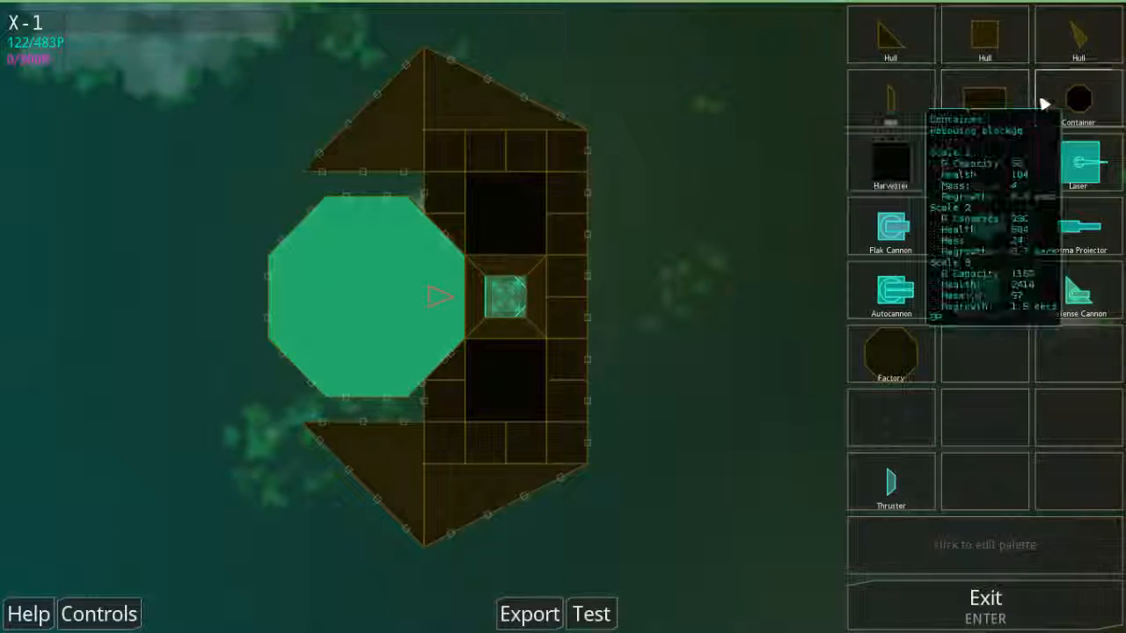
Step: Place containers behind the core and join them with a small rear hull connector
{"action": "left_click", "coordinate": [642, 200]}
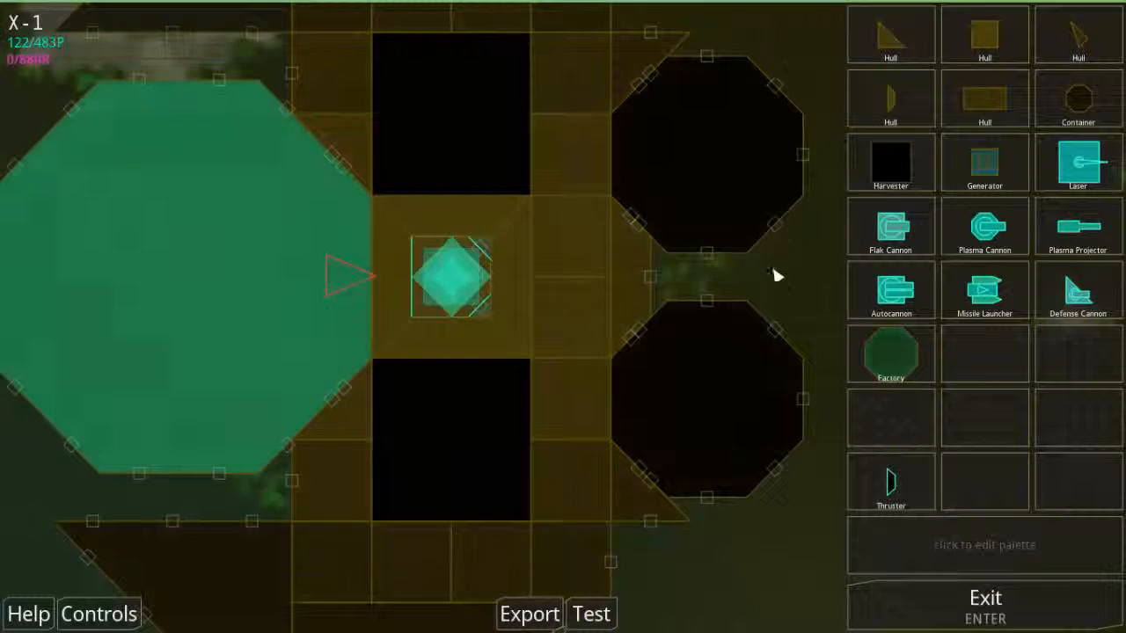
{"action": "left_click", "coordinate": [699, 281]}
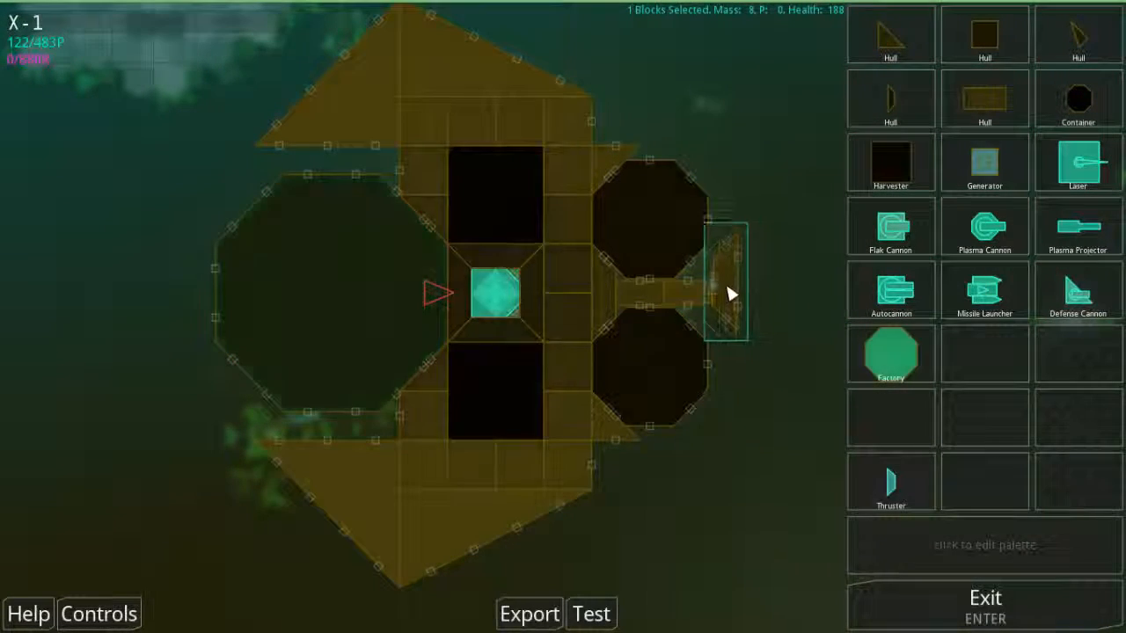
Step: Cap X-1's tail with a laser and line the upper hull with four missile launchers, reaching 252/483 P
{"action": "left_click", "coordinate": [728, 290]}
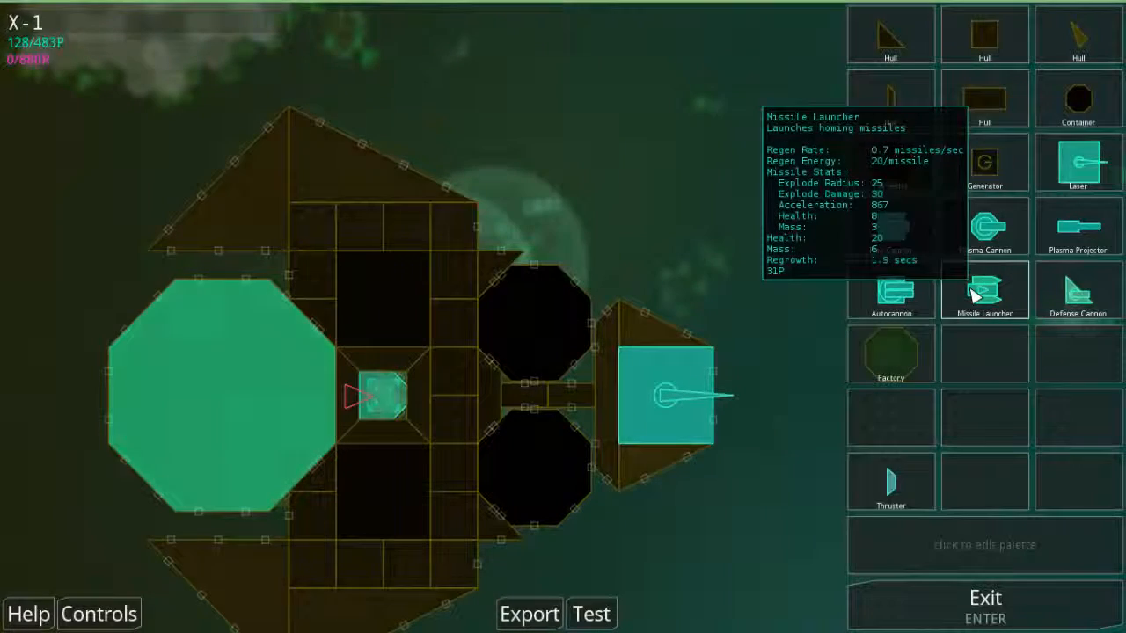
{"action": "left_click", "coordinate": [606, 268]}
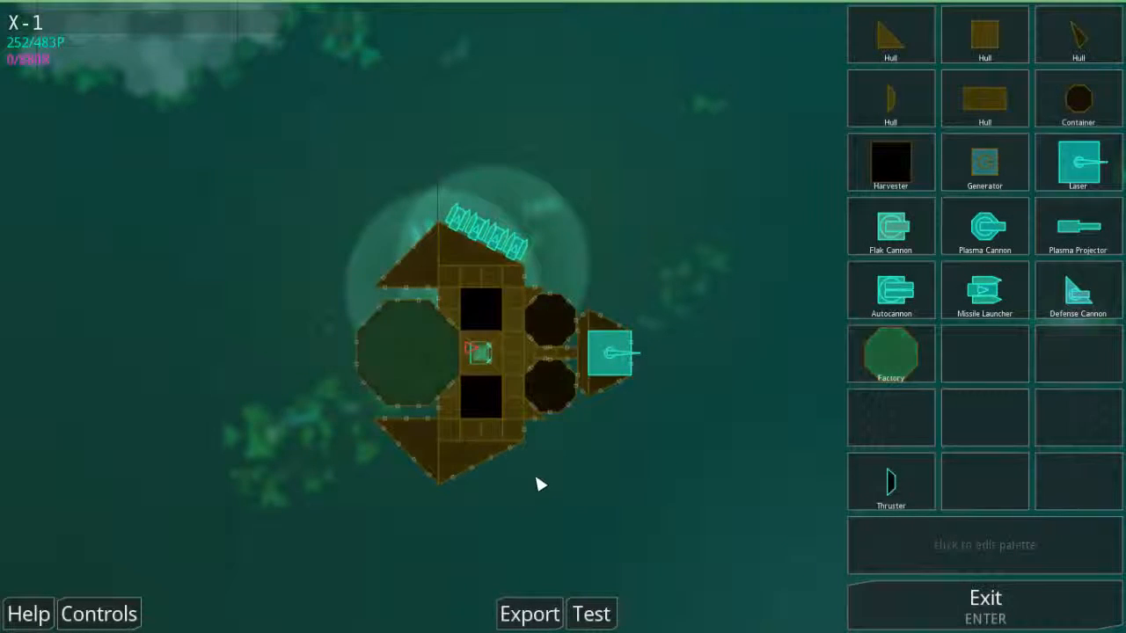
Step: Add more missile launchers along the lower hull and around the laser, reaching 472/483 P
{"action": "left_click", "coordinate": [400, 356]}
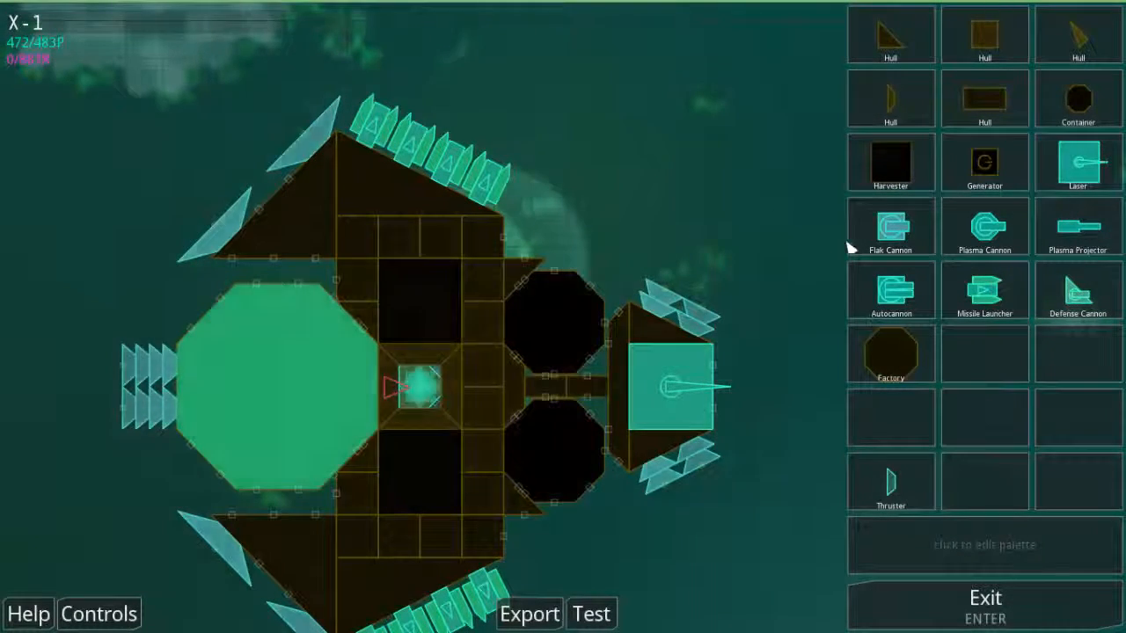
{"action": "mouse_move", "coordinate": [1077, 228]}
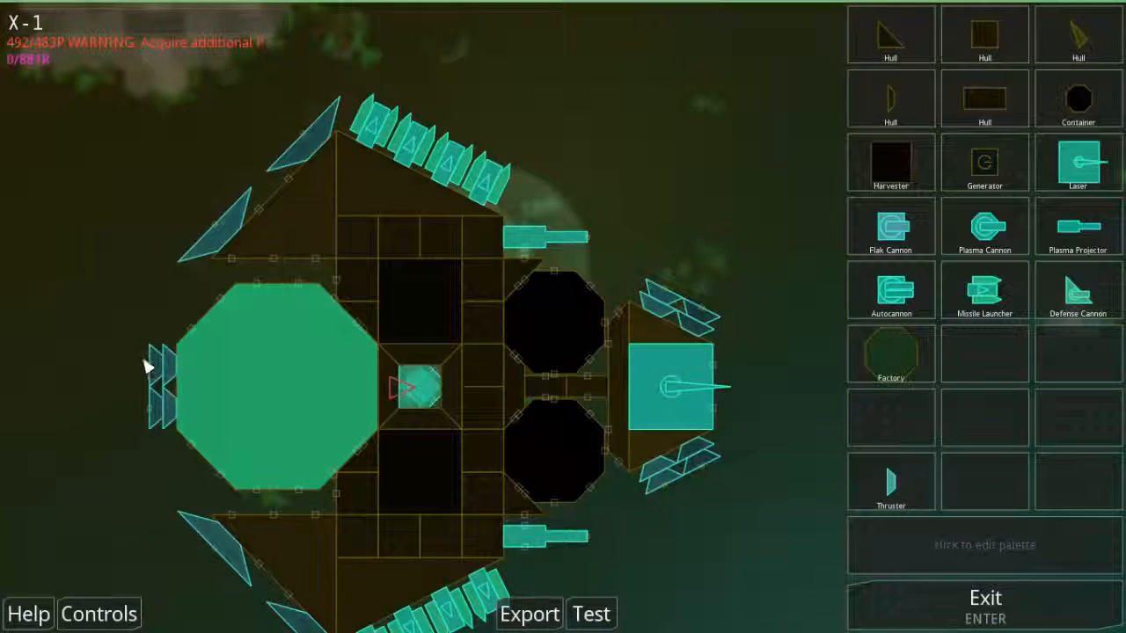
{"action": "mouse_move", "coordinate": [312, 154]}
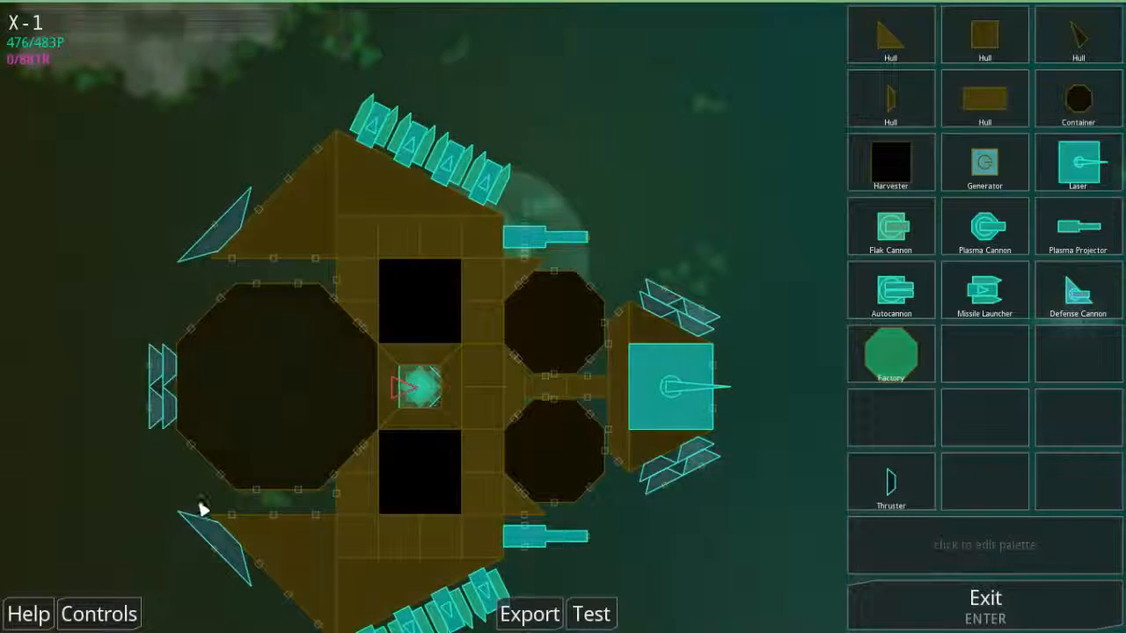
{"action": "mouse_move", "coordinate": [591, 613]}
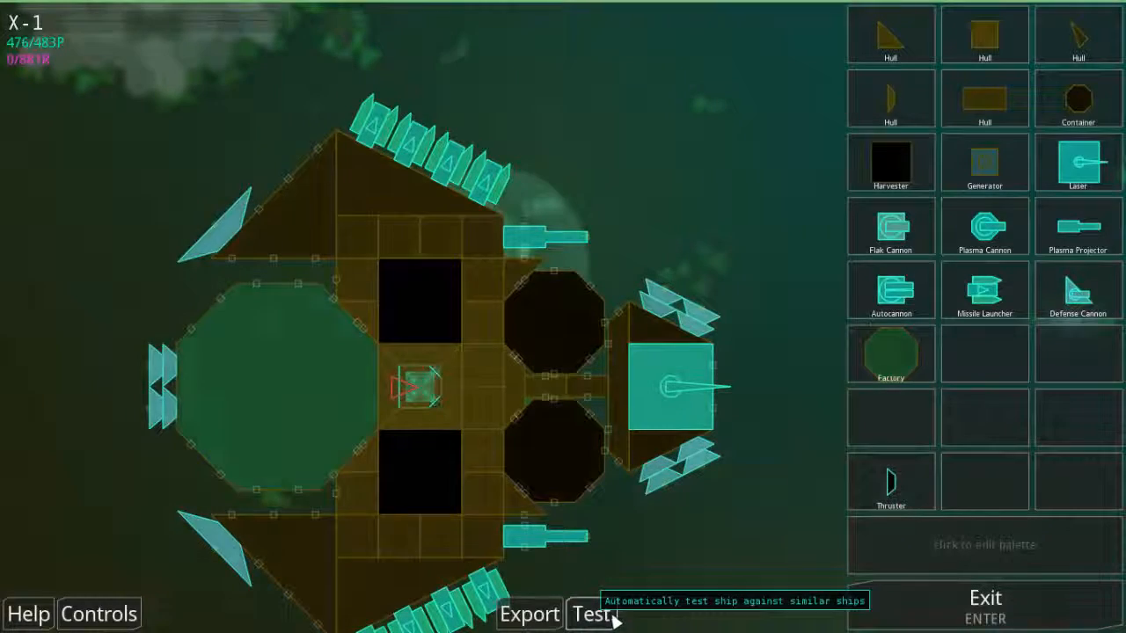
Step: Run the automatic test against similar ships, then name the design X-2
{"action": "left_click", "coordinate": [593, 612]}
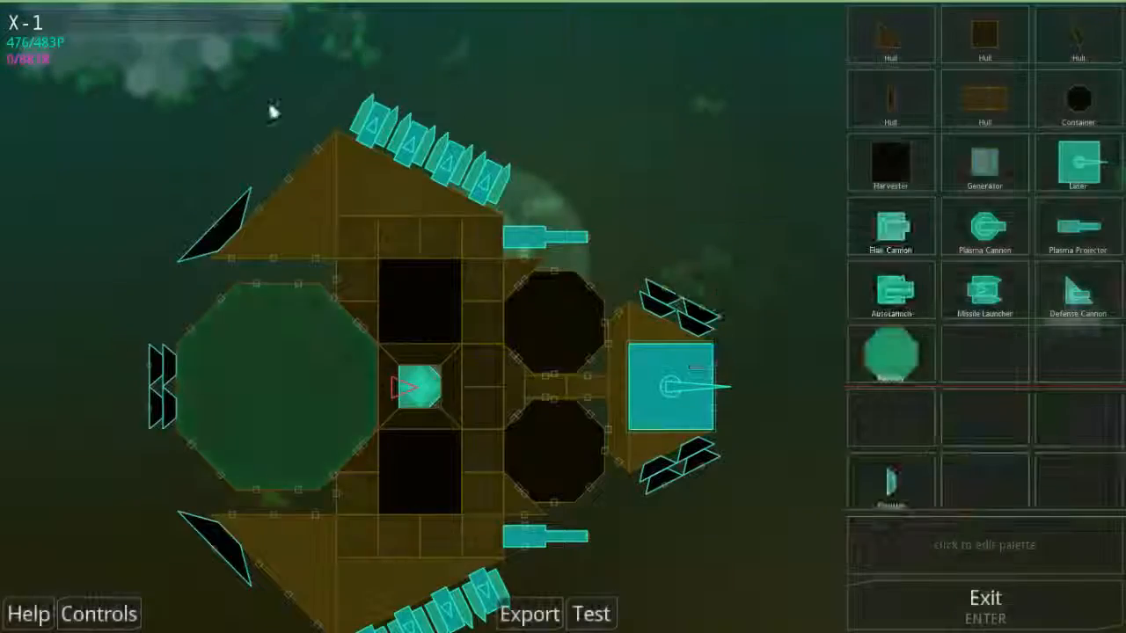
{"action": "left_click", "coordinate": [27, 23]}
{"action": "type", "text": "2"}
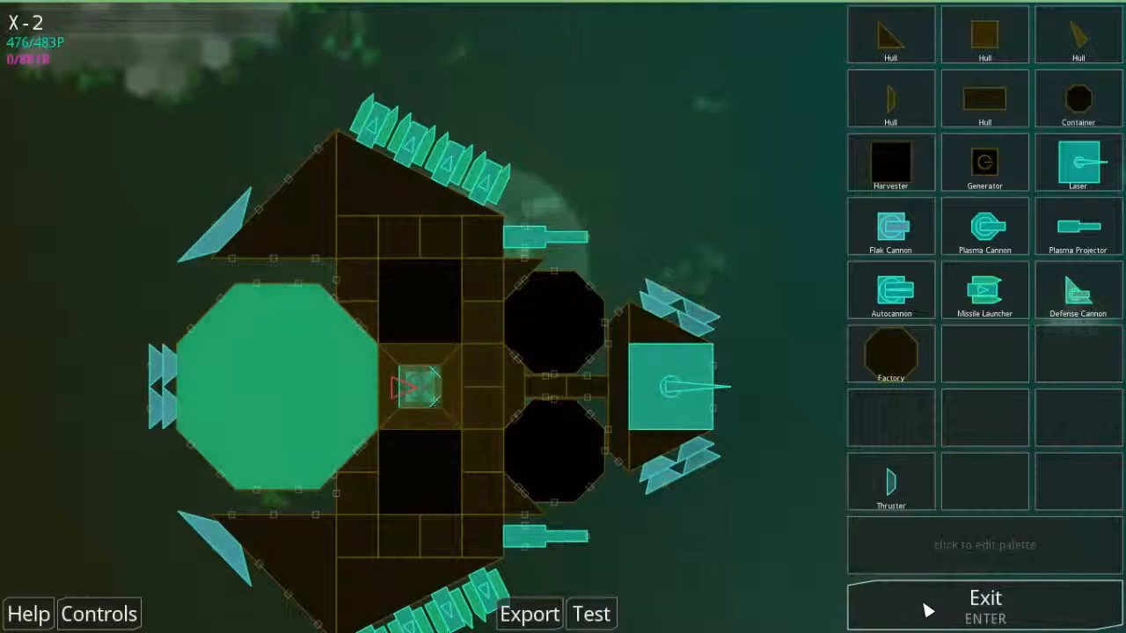
Step: Exit the editor and save X-2 as the current fleet design at 476 P
{"action": "left_click", "coordinate": [984, 605]}
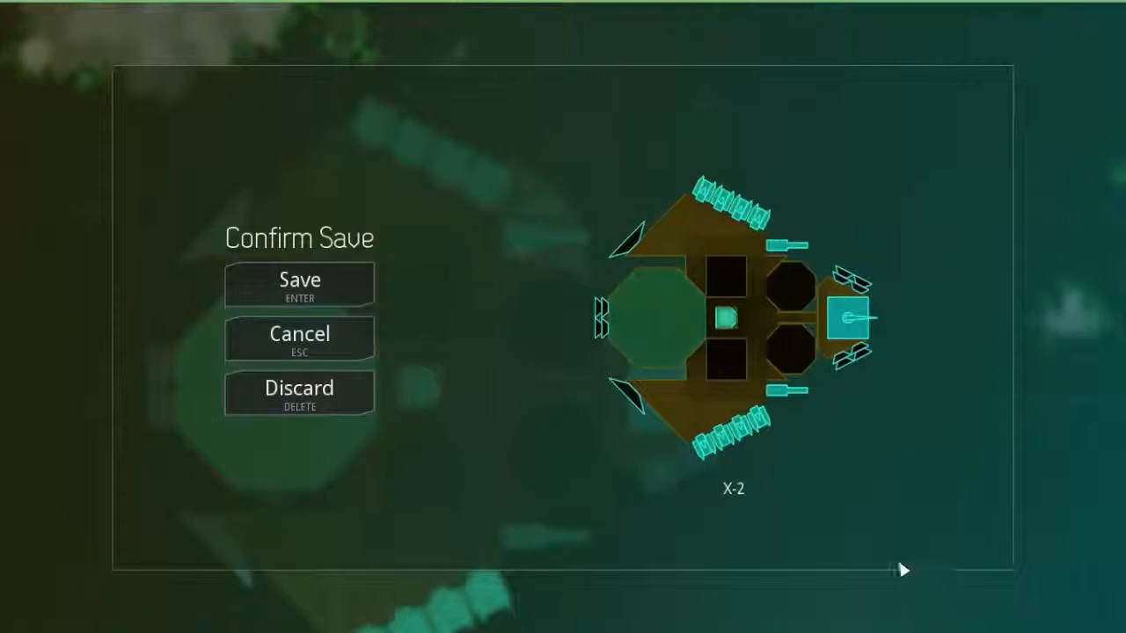
{"action": "left_click", "coordinate": [298, 283]}
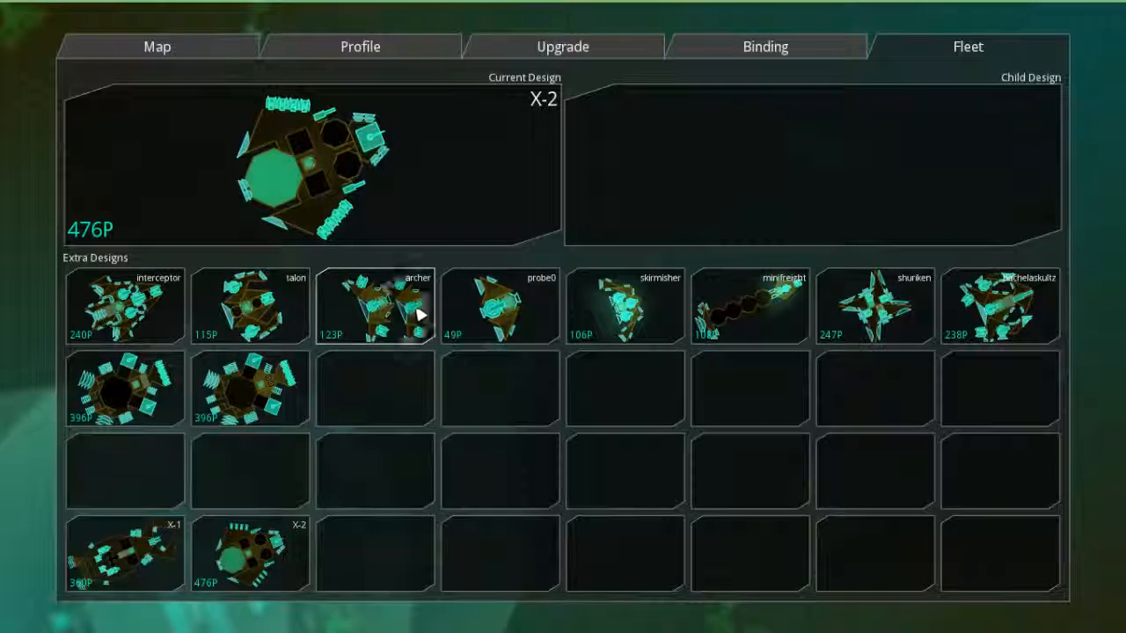
Step: Close the Fleet menu and resume flying the X-2 in space
{"action": "left_click", "coordinate": [374, 305]}
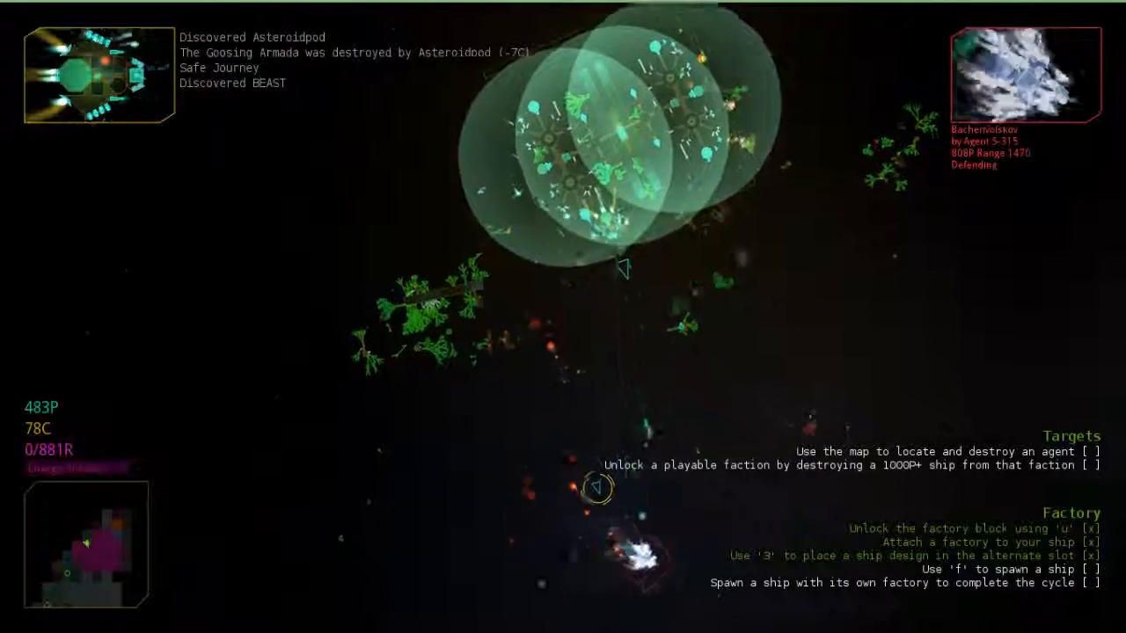
Step: Bring up the upgrade databank with C, showing the +48 P upgrade for 240 C
{"action": "key", "text": "c"}
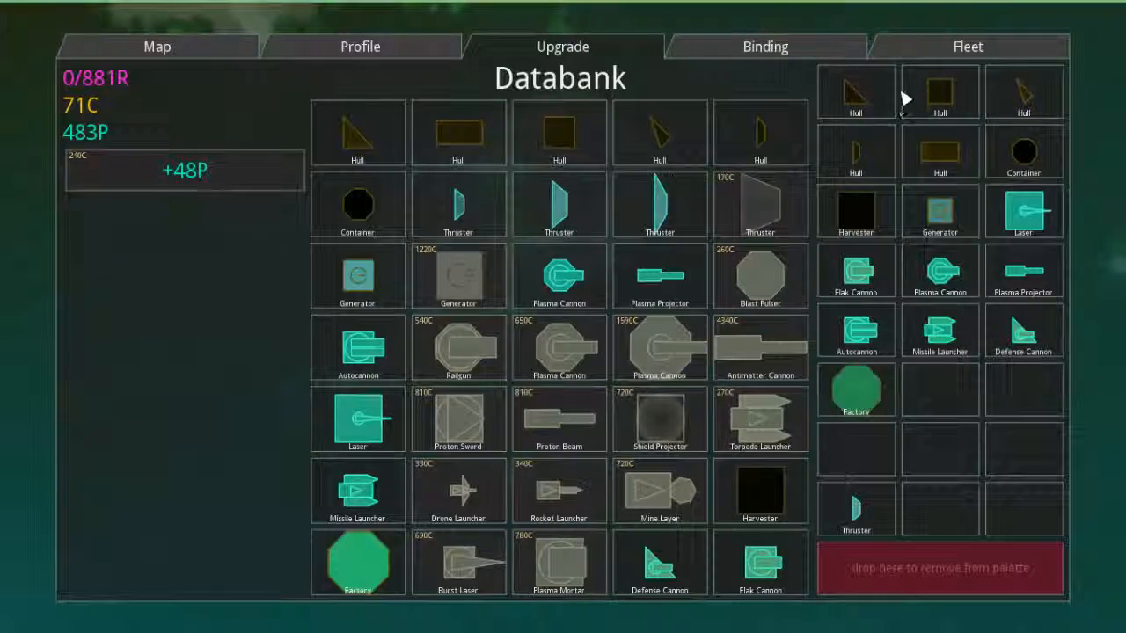
Step: Assign the 396 P child design in the Fleet tab and open the 123 P archer design for editing
{"action": "left_click", "coordinate": [966, 46]}
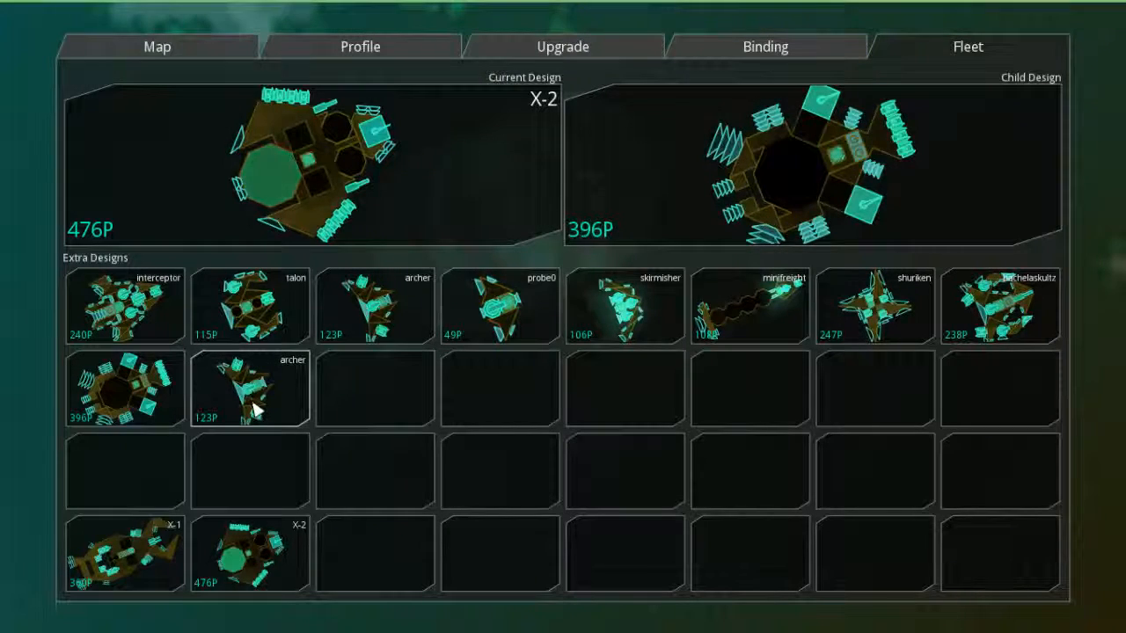
{"action": "double_click", "coordinate": [248, 390]}
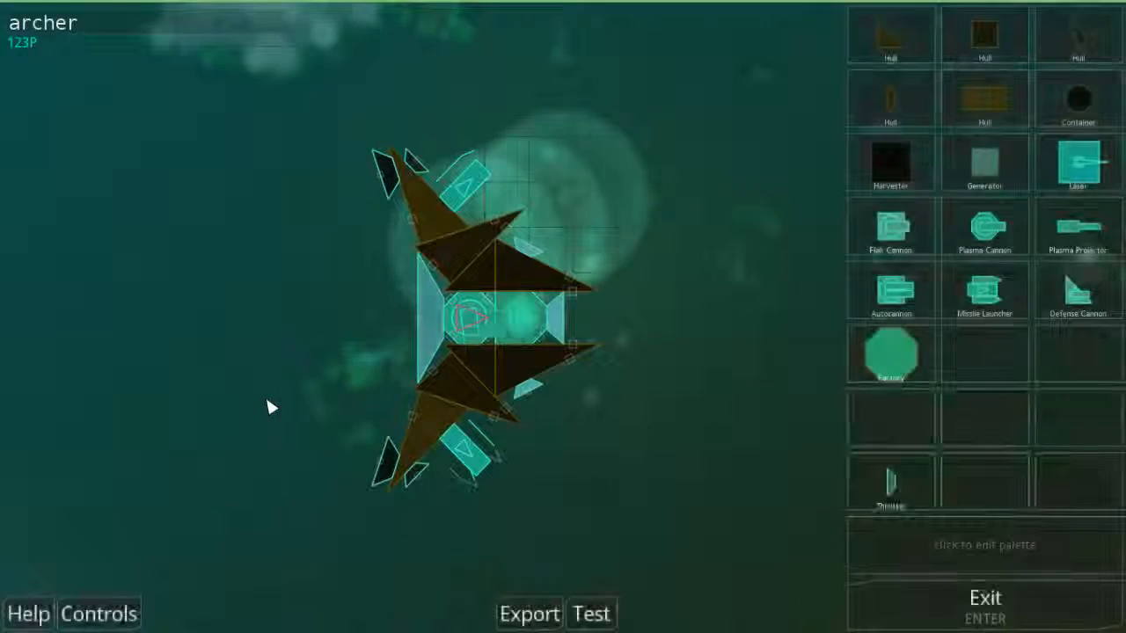
{"action": "mouse_move", "coordinate": [488, 374]}
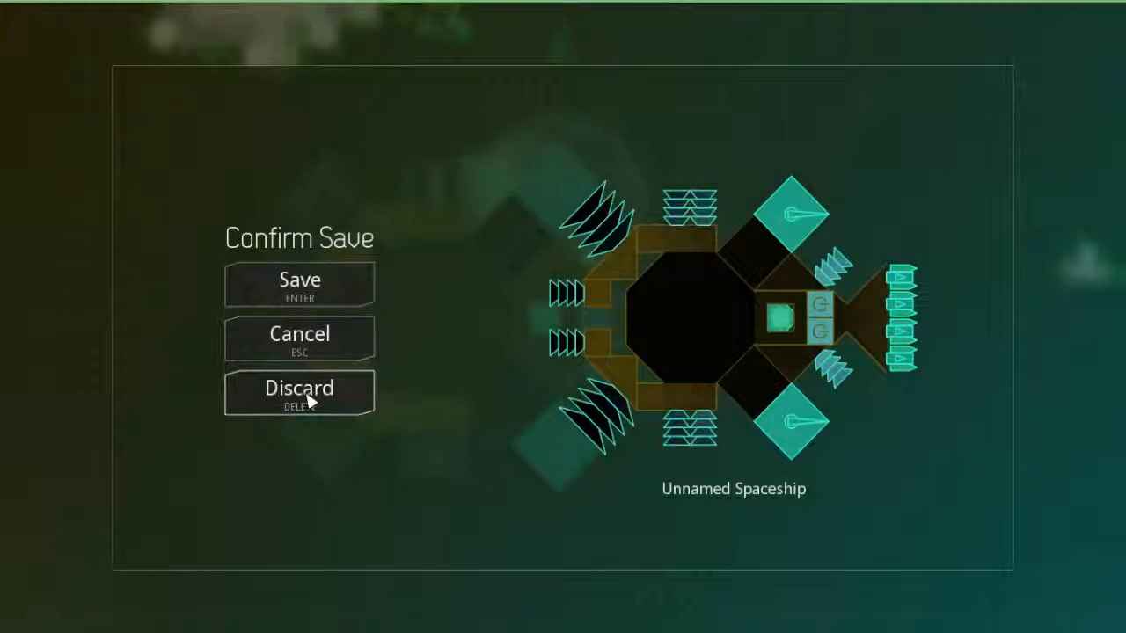
Step: Discard the unnamed ship, then fit a Factory block mid-chain in minifreight (208 P) and exit the editor
{"action": "left_click", "coordinate": [299, 283]}
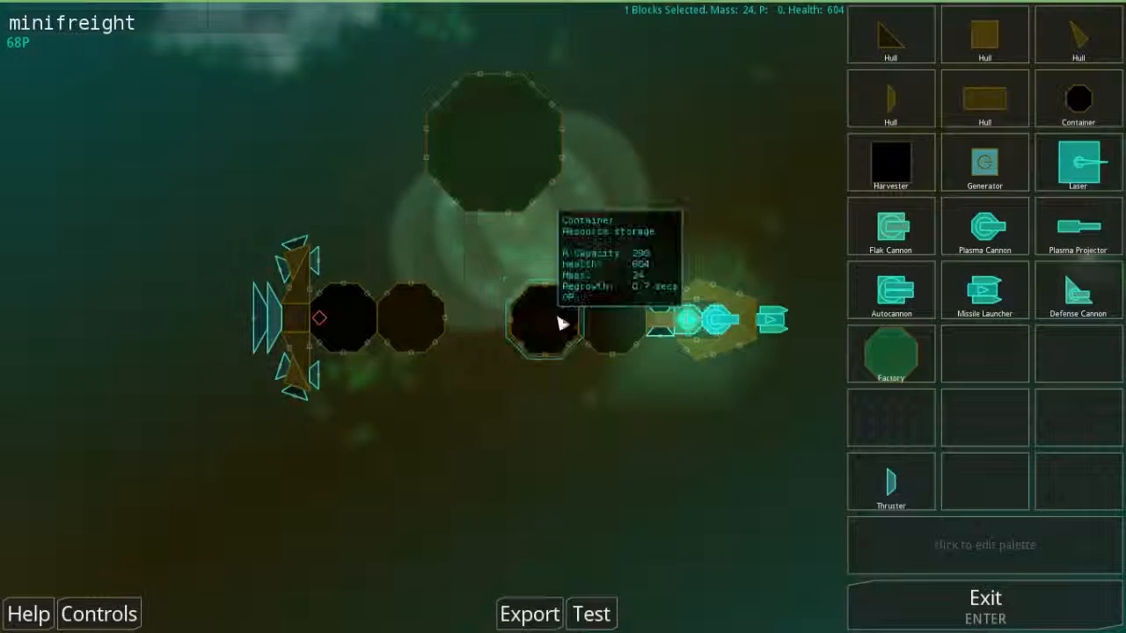
{"action": "left_click_drag", "start_coordinate": [554, 277], "coordinate": [818, 361]}
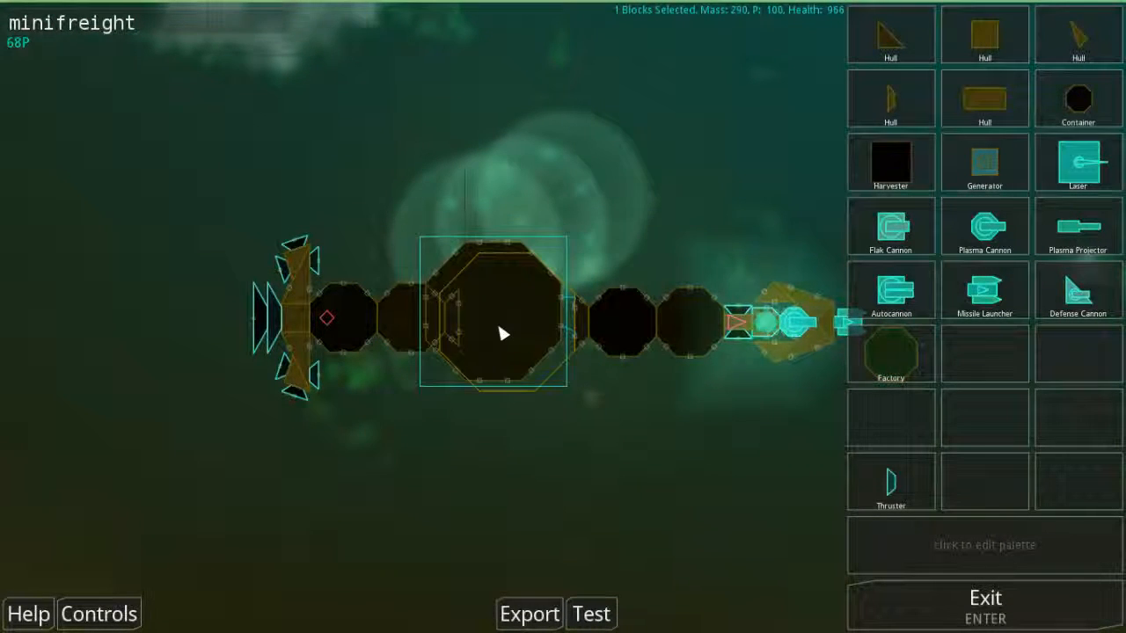
{"action": "left_click", "coordinate": [501, 321]}
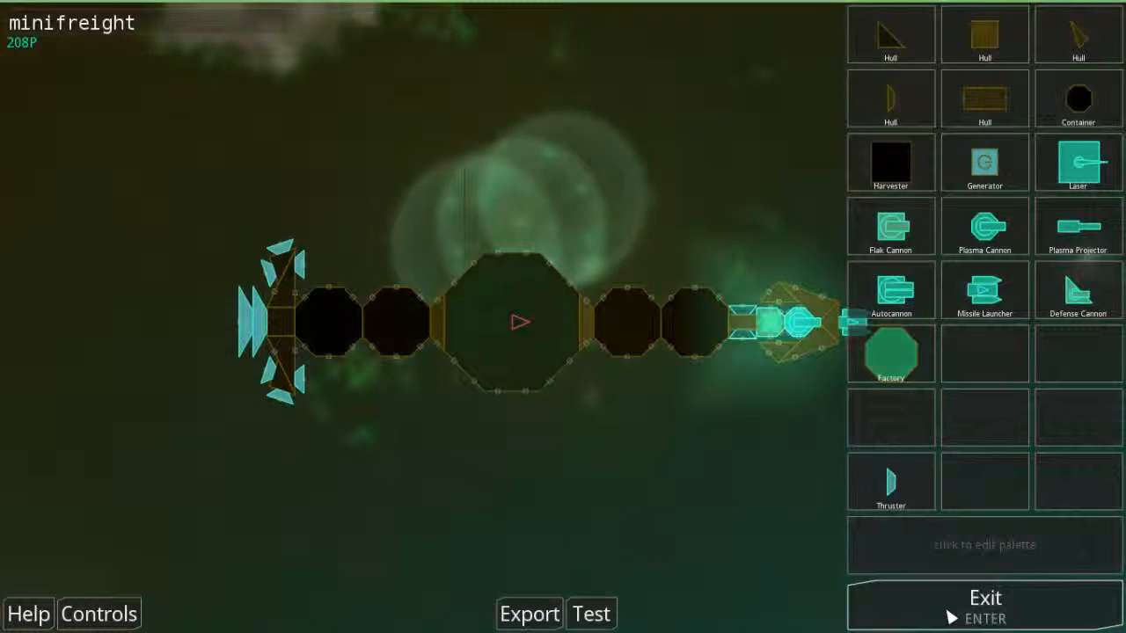
{"action": "left_click", "coordinate": [984, 606]}
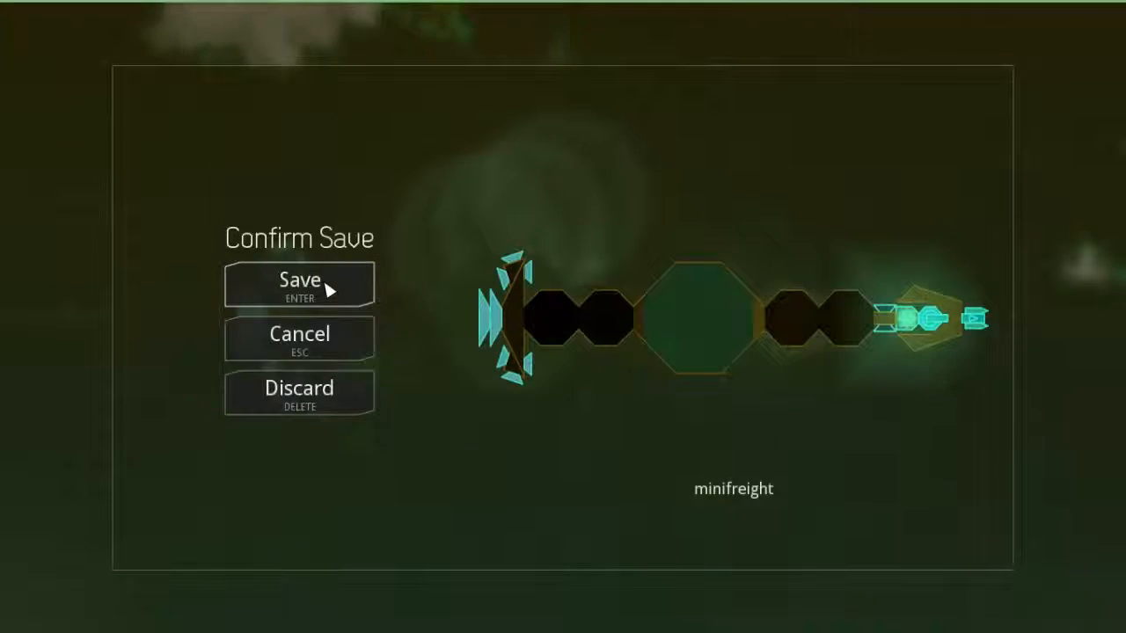
Step: Save minifreight at 208 P and choose it as X-2's child design
{"action": "left_click", "coordinate": [299, 283]}
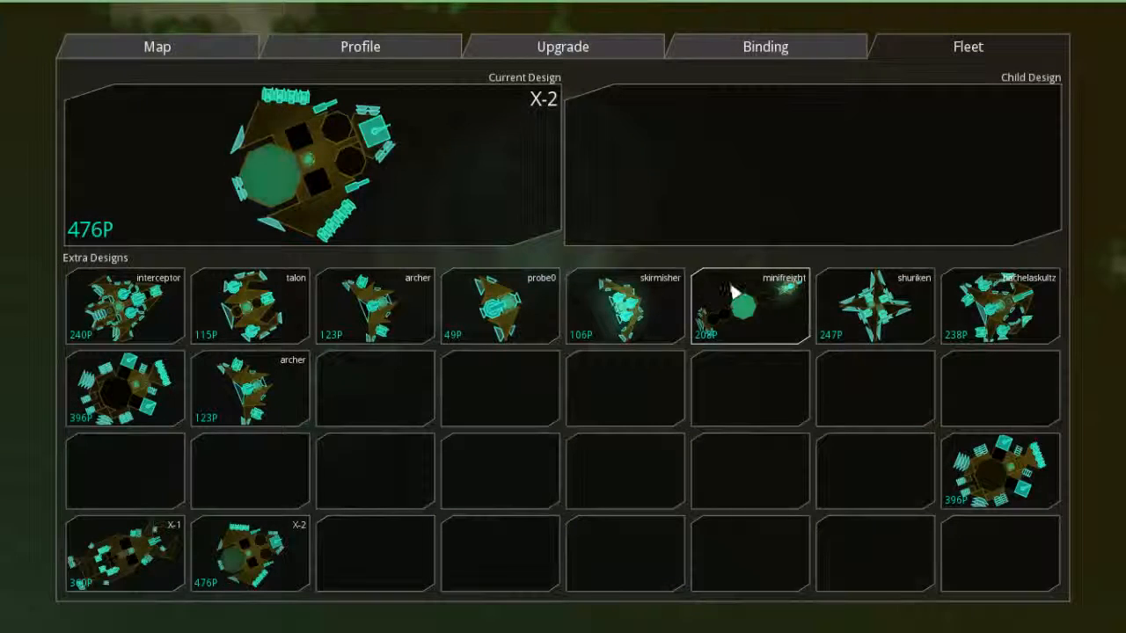
{"action": "left_click", "coordinate": [748, 306]}
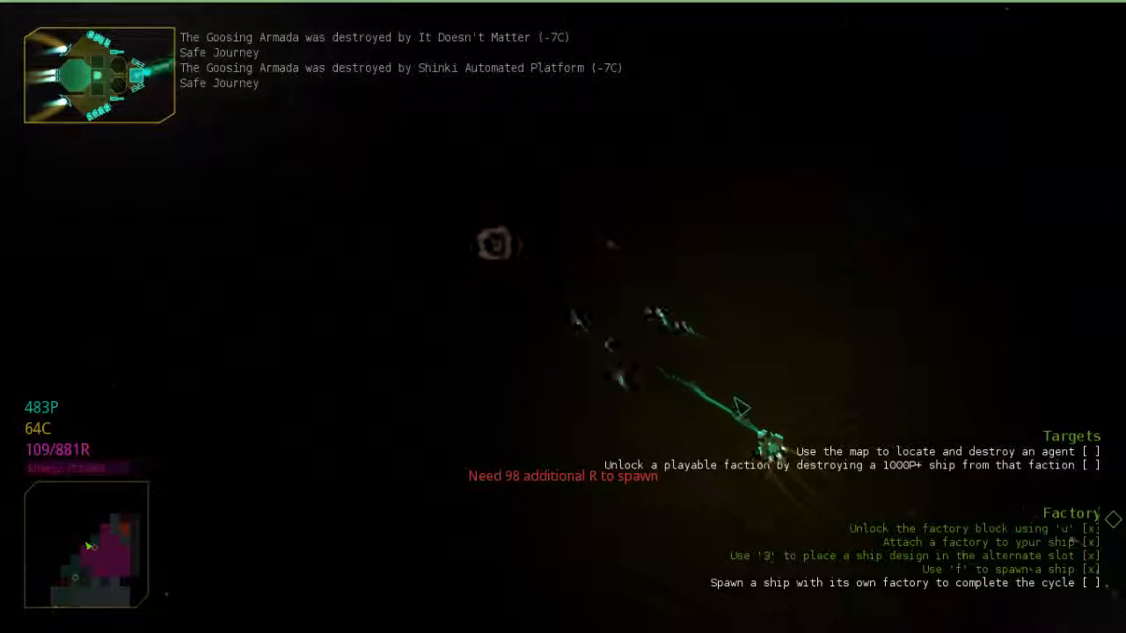
{"action": "left_click", "coordinate": [625, 338]}
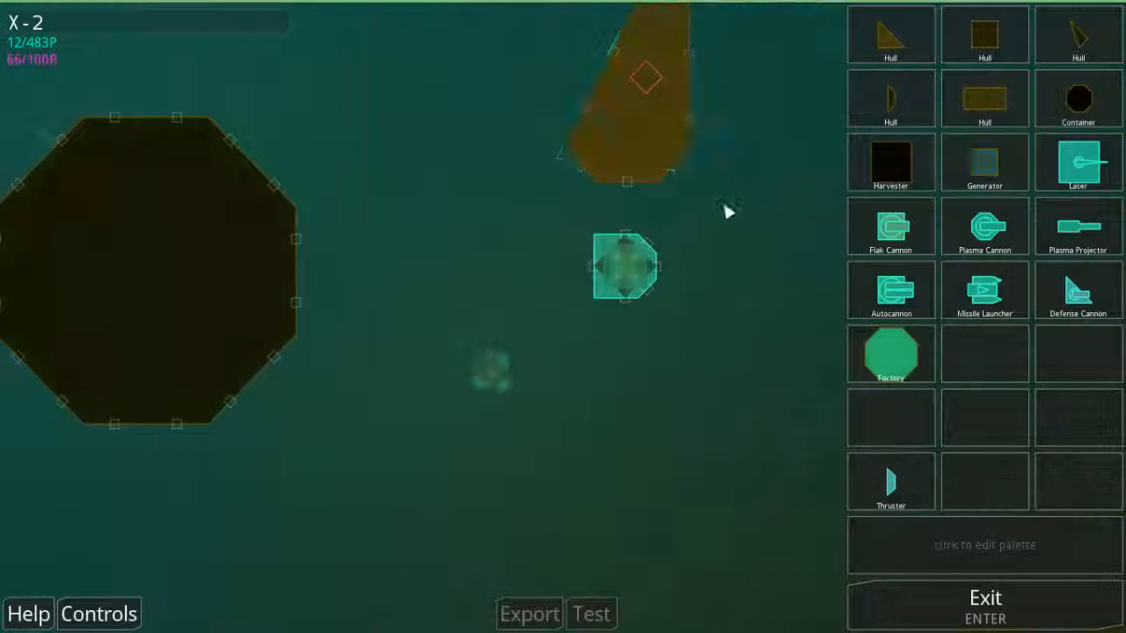
Step: Place a Factory block beside X-2's core and frame it with hull blocks, using 112/483 P
{"action": "left_click", "coordinate": [624, 264]}
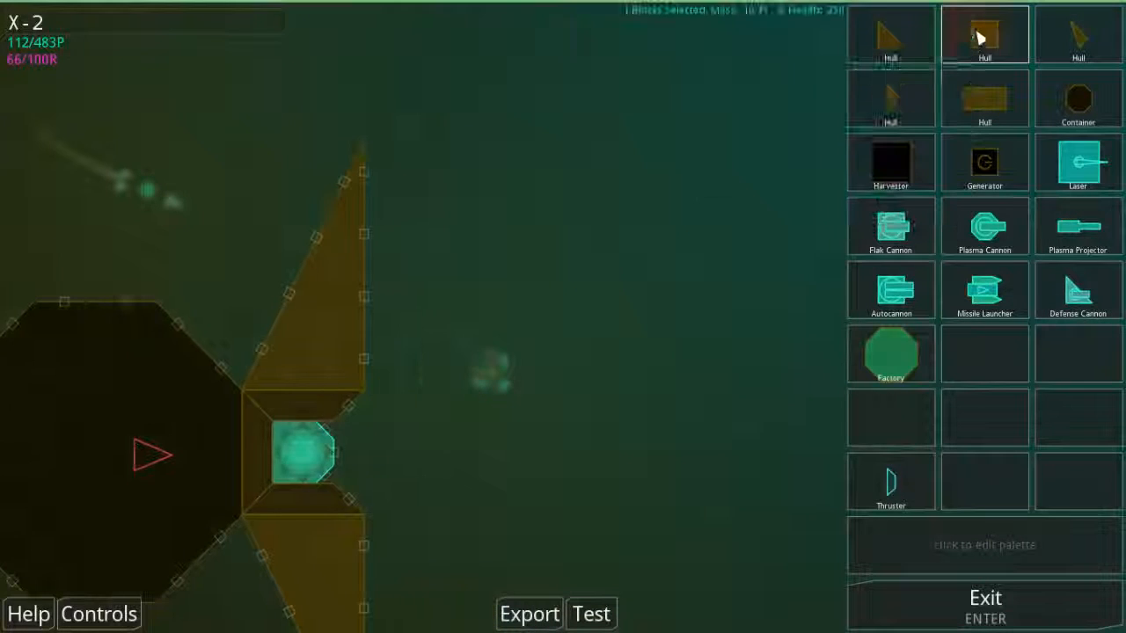
{"action": "left_click", "coordinate": [470, 291]}
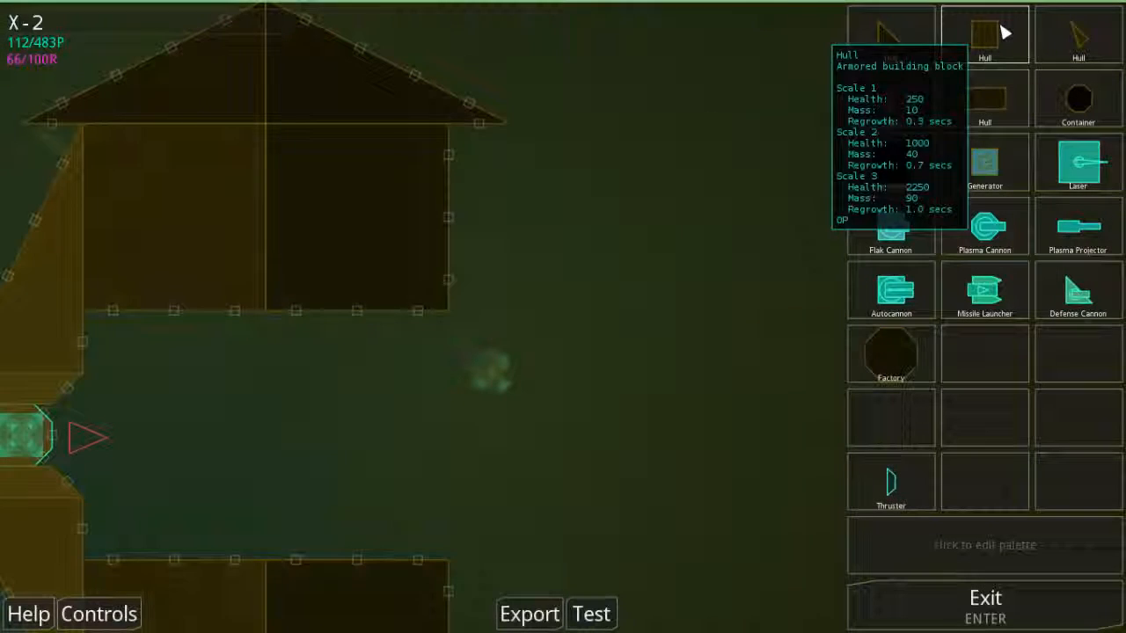
Step: Select the large square armour block to continue enlarging the X-2 hull
{"action": "left_click", "coordinate": [488, 270]}
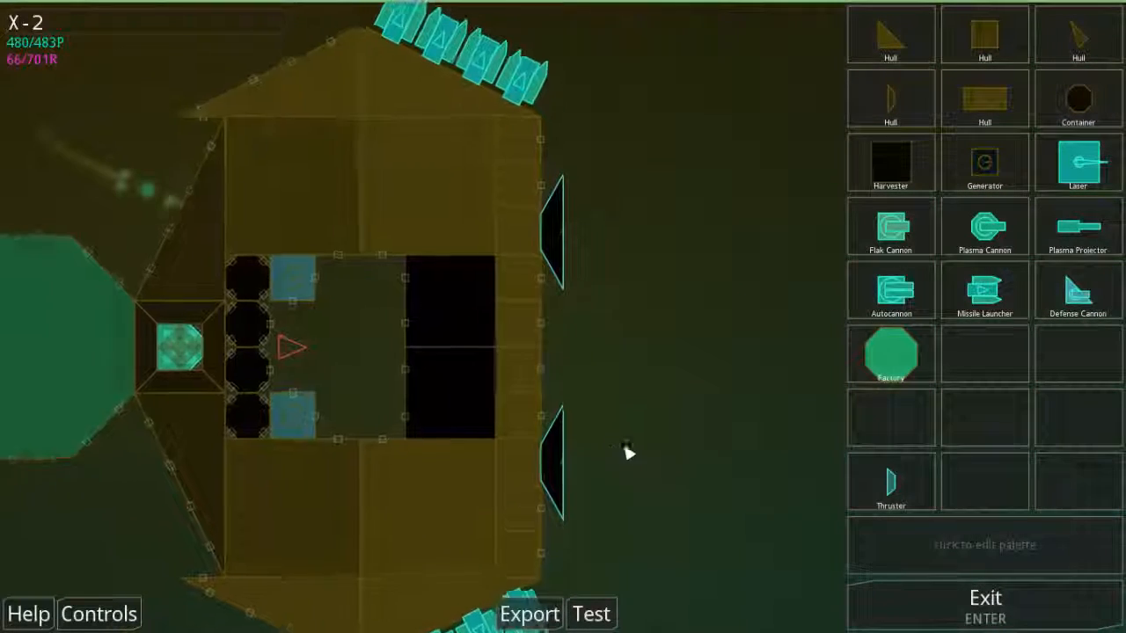
Step: Finish placing X-2's thrusters and side weapons, reaching 480 of 483 points
{"action": "left_click", "coordinate": [984, 602]}
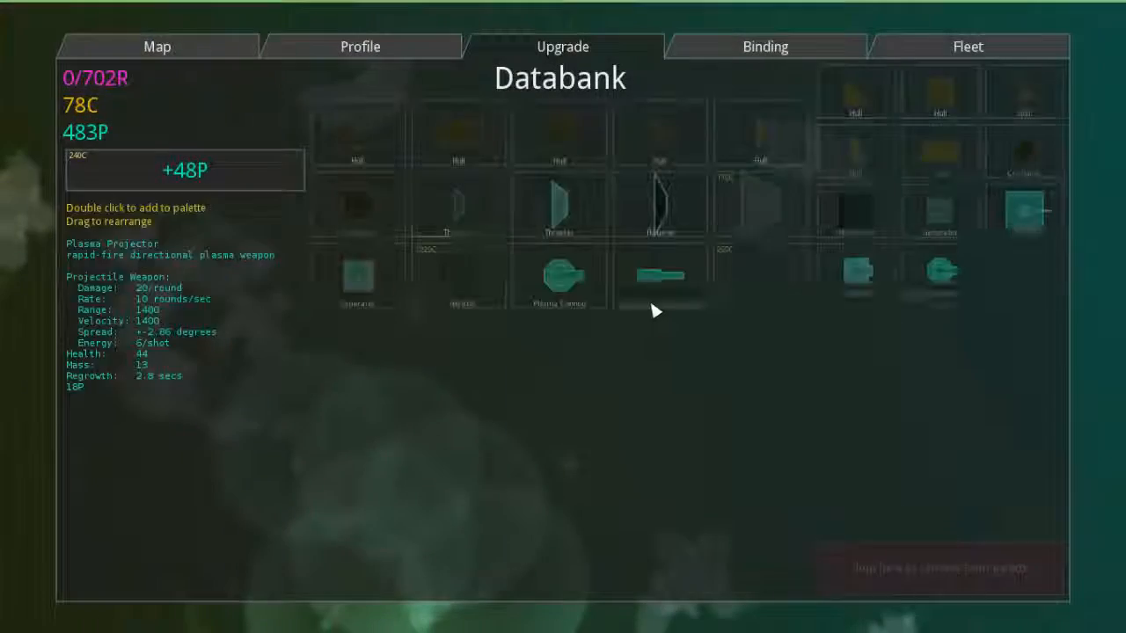
Step: View the Fleet designs with X-2 as current and minifreight as its child
{"action": "left_click", "coordinate": [966, 46]}
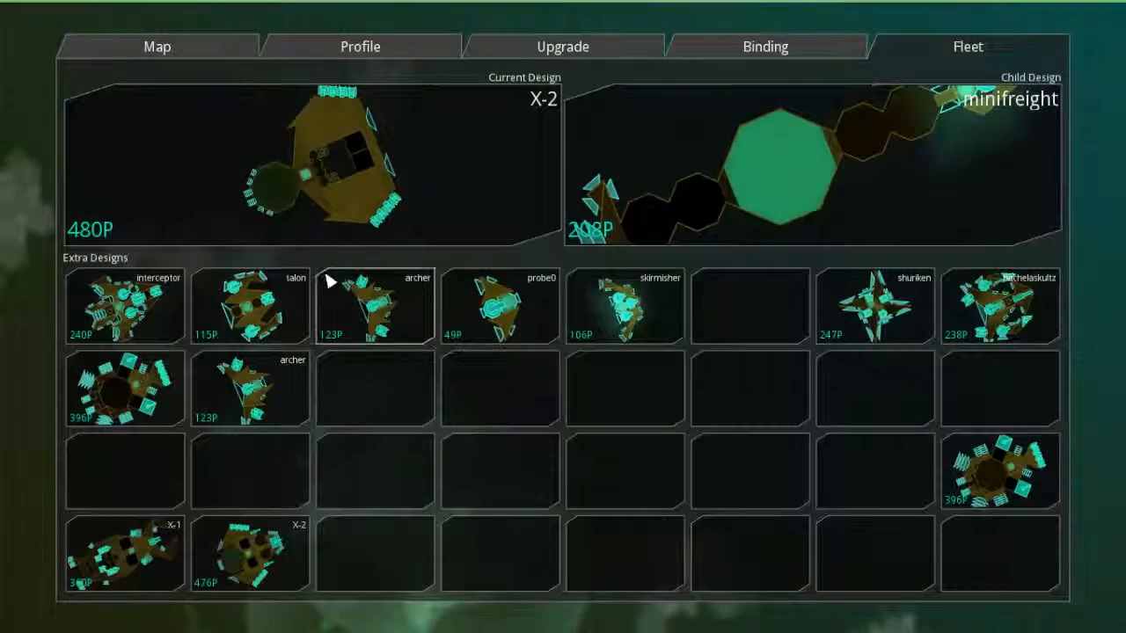
{"action": "left_click", "coordinate": [124, 303]}
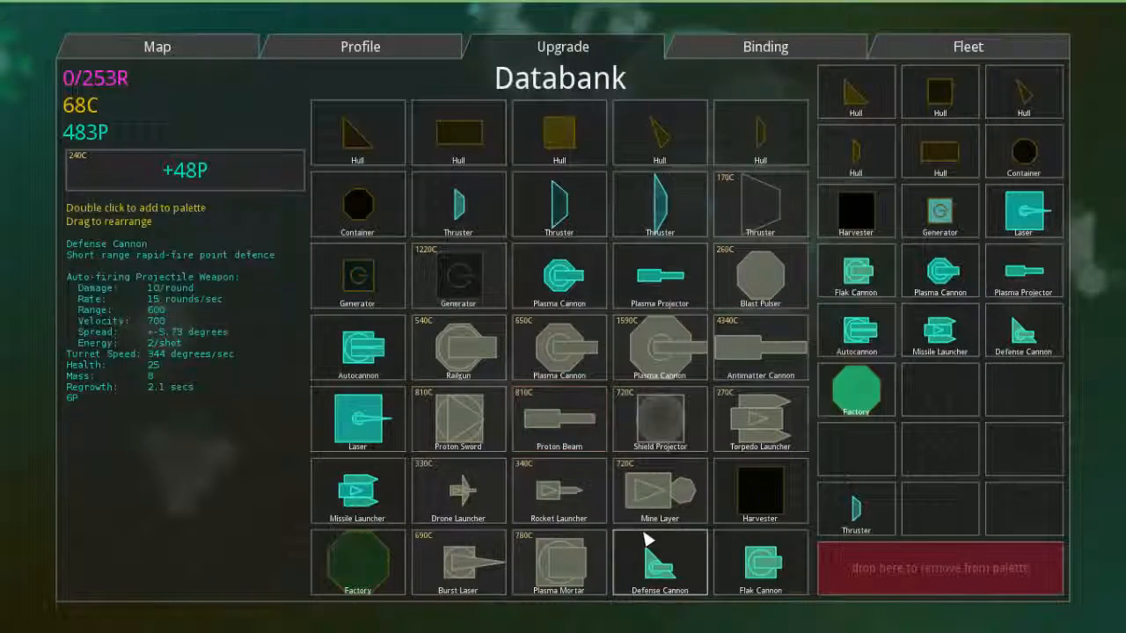
{"action": "left_click", "coordinate": [457, 490]}
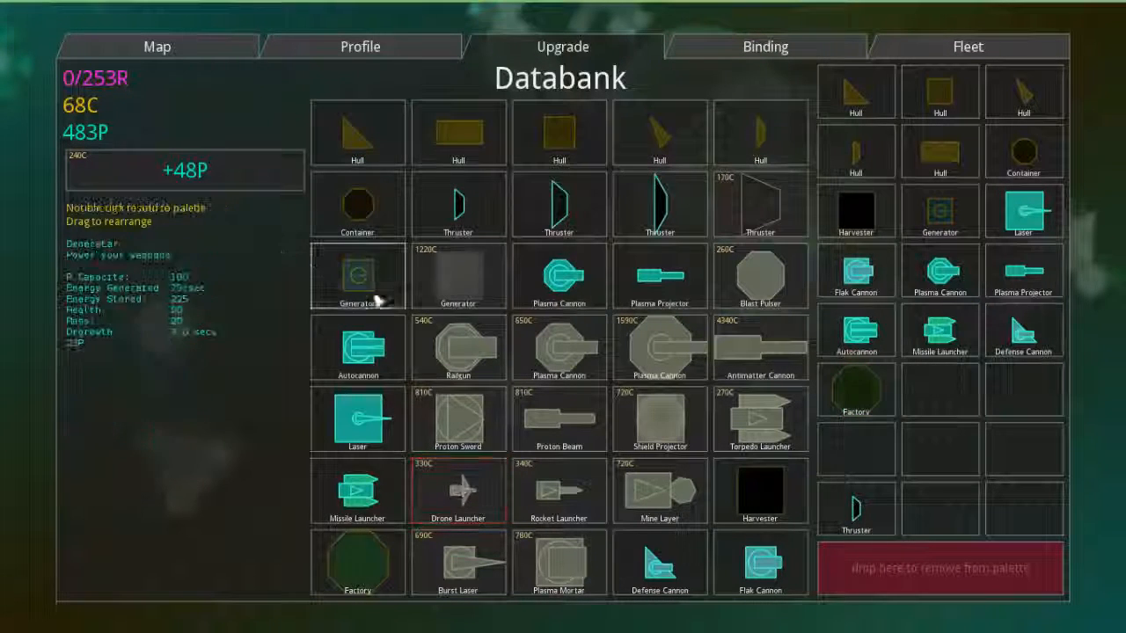
{"action": "left_click", "coordinate": [185, 170]}
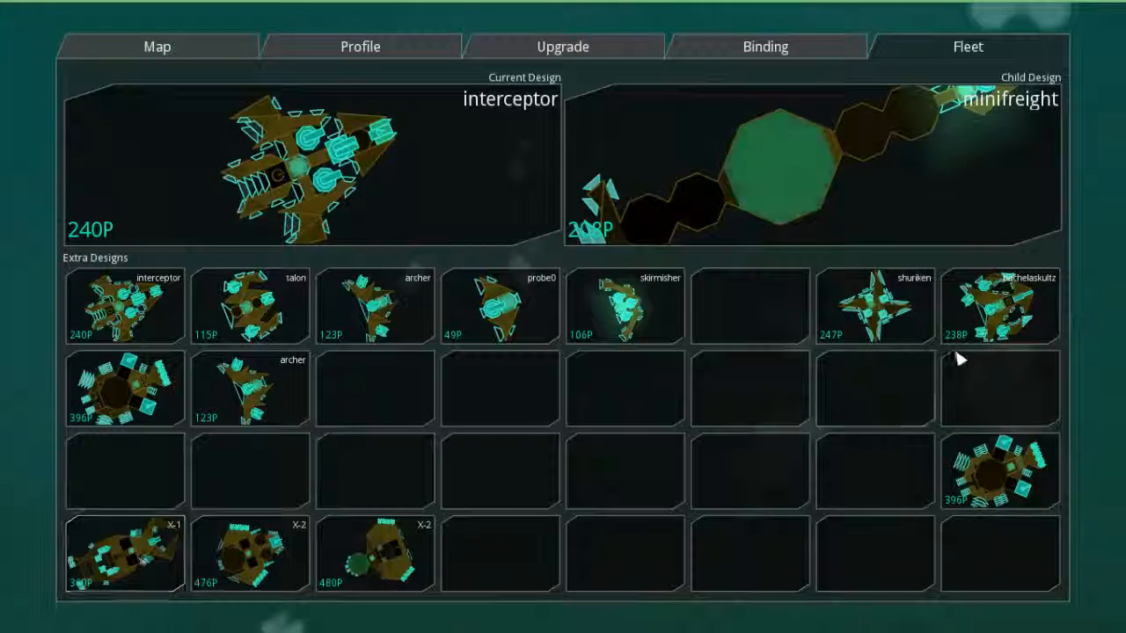
{"action": "mouse_move", "coordinate": [1011, 321]}
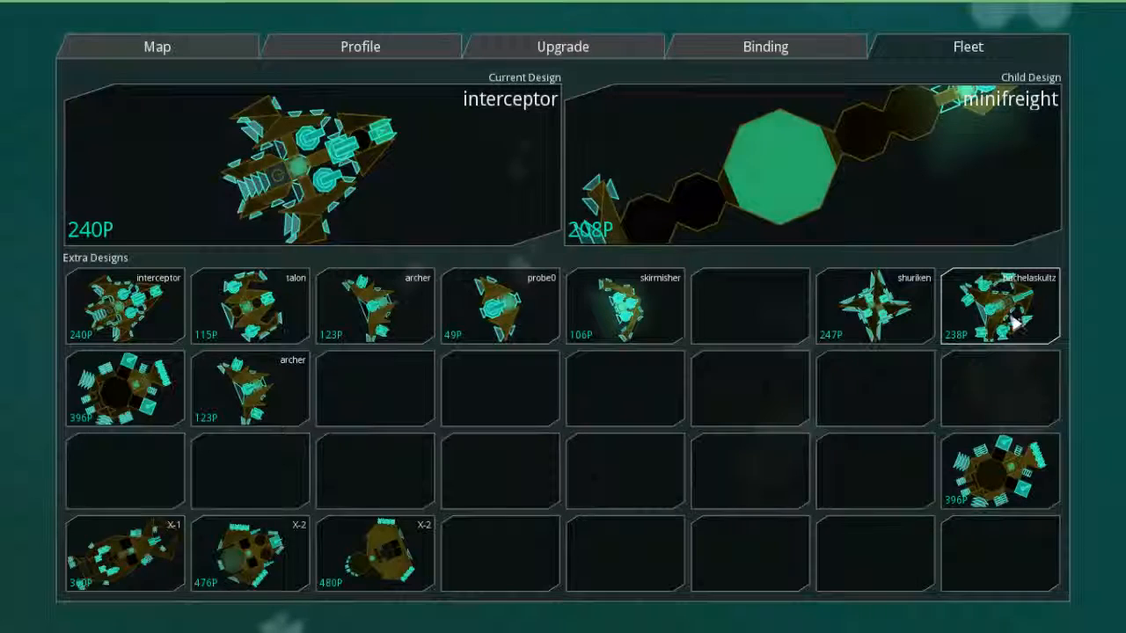